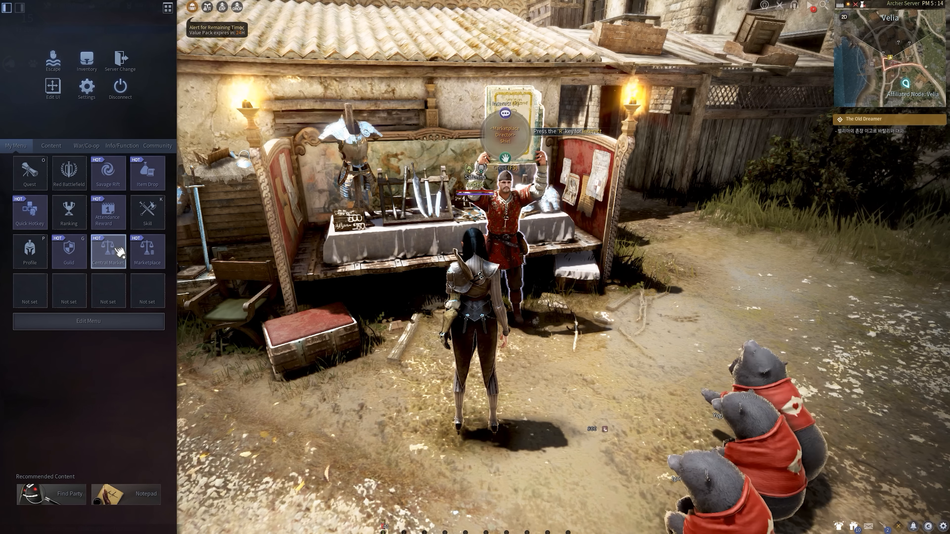
# Open the Central Market from the ESC menu, browse Main Weapon categories, then close it
pyautogui.click(147, 253)
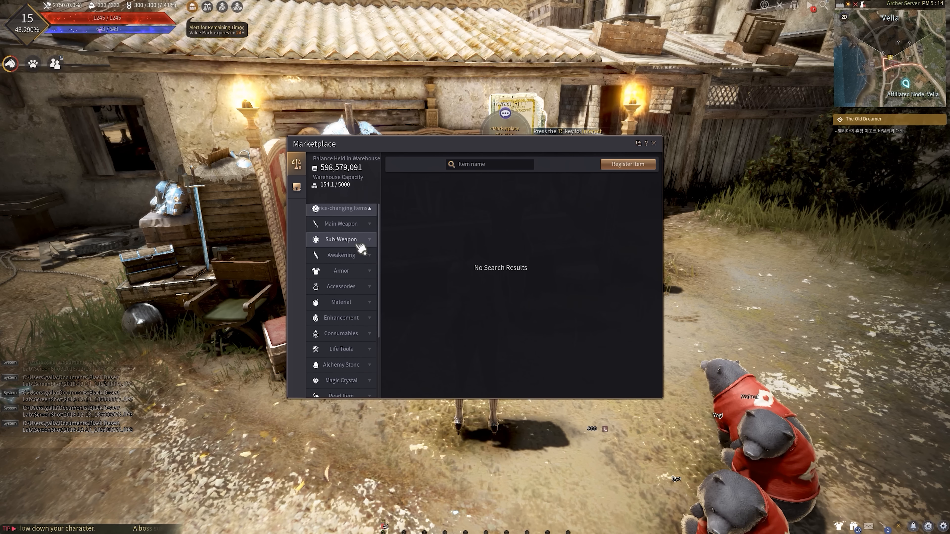
pyautogui.click(341, 223)
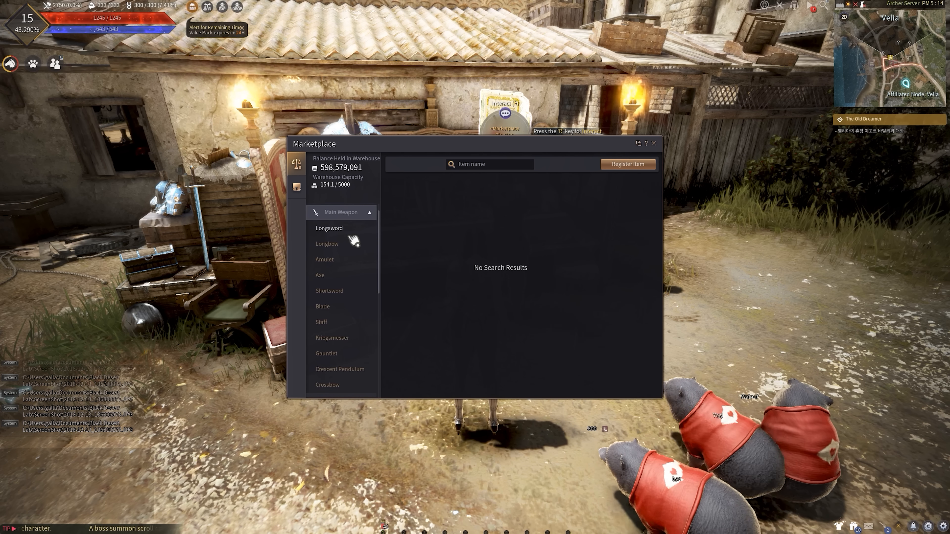
pyautogui.click(654, 143)
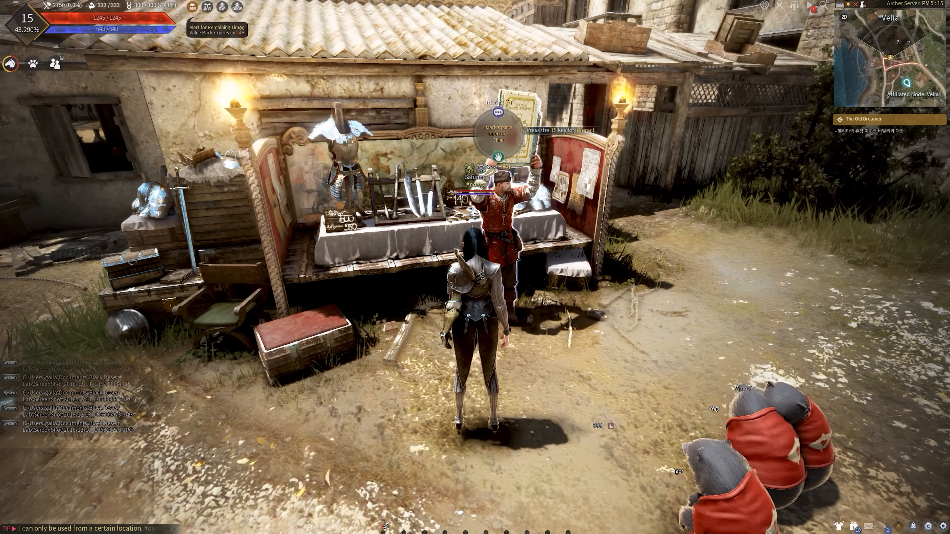
# Talk to the merchant Shiel and choose his Marketplace option
pyautogui.press('r')
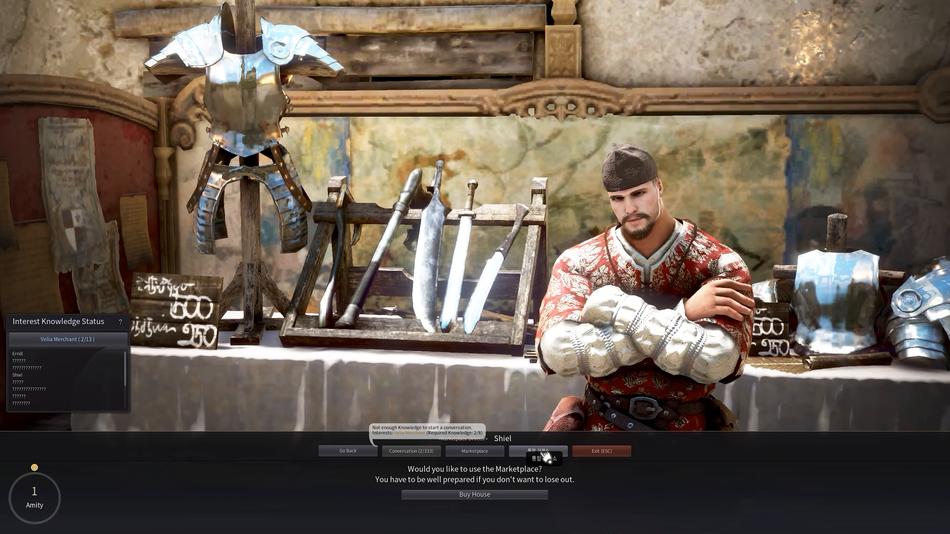
pyautogui.click(475, 450)
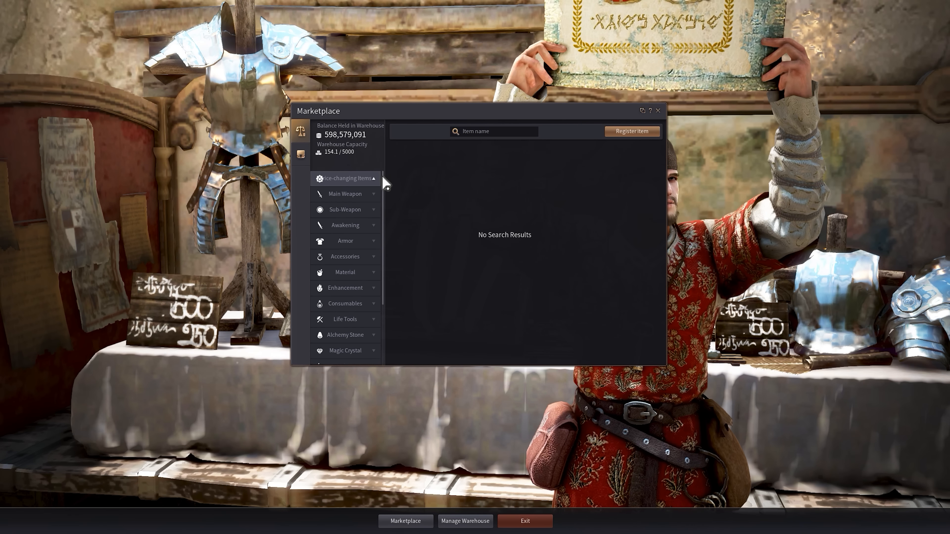
pyautogui.moveTo(437, 412)
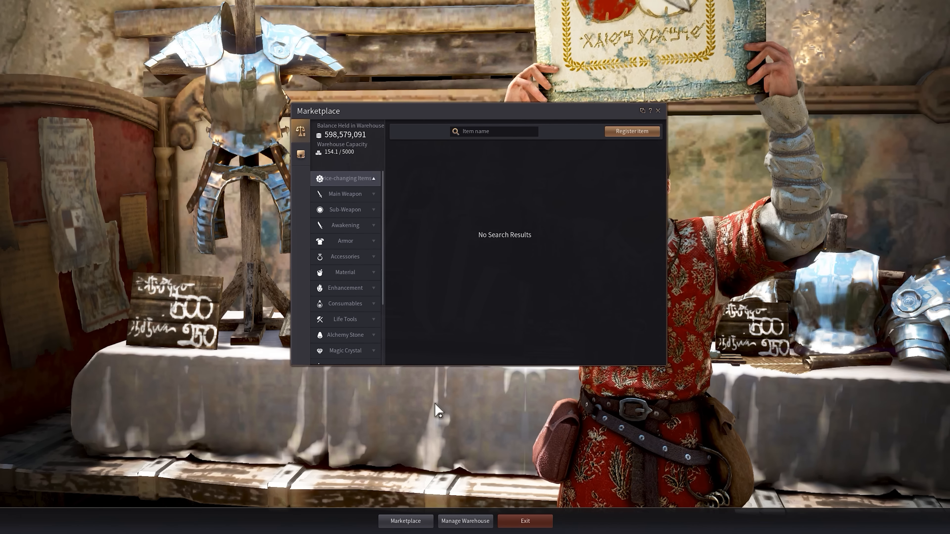
# Manage the Central Market Warehouse with inventory Auto Arrange and Storage Balance enabled
pyautogui.click(465, 521)
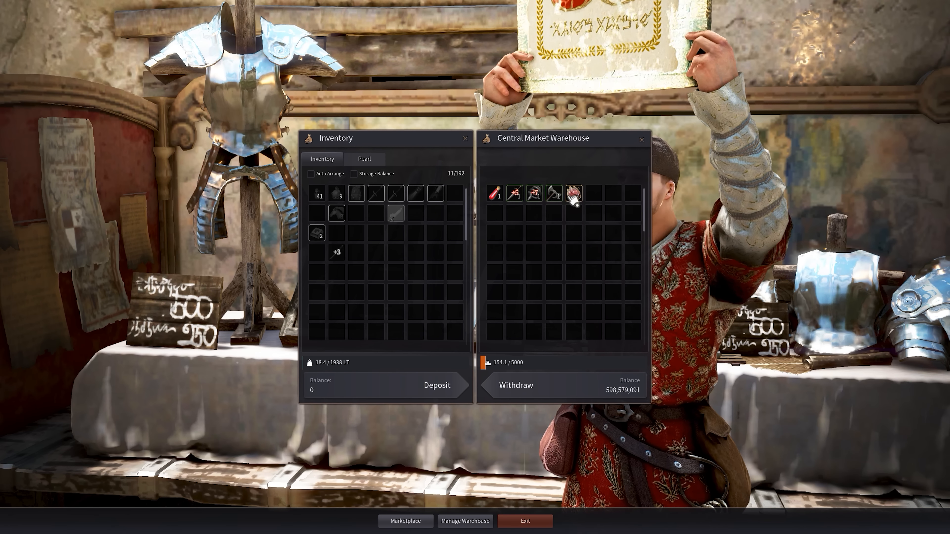
pyautogui.moveTo(554, 194)
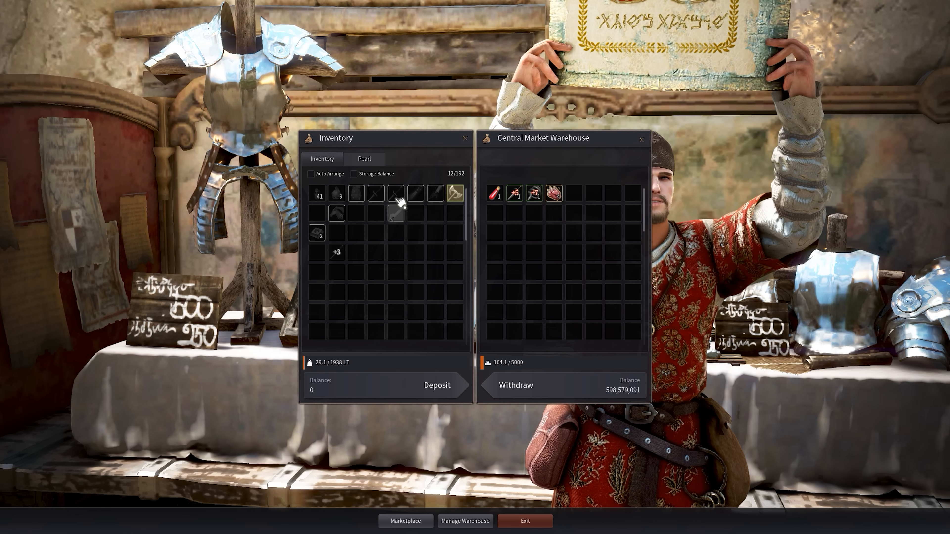
pyautogui.click(310, 174)
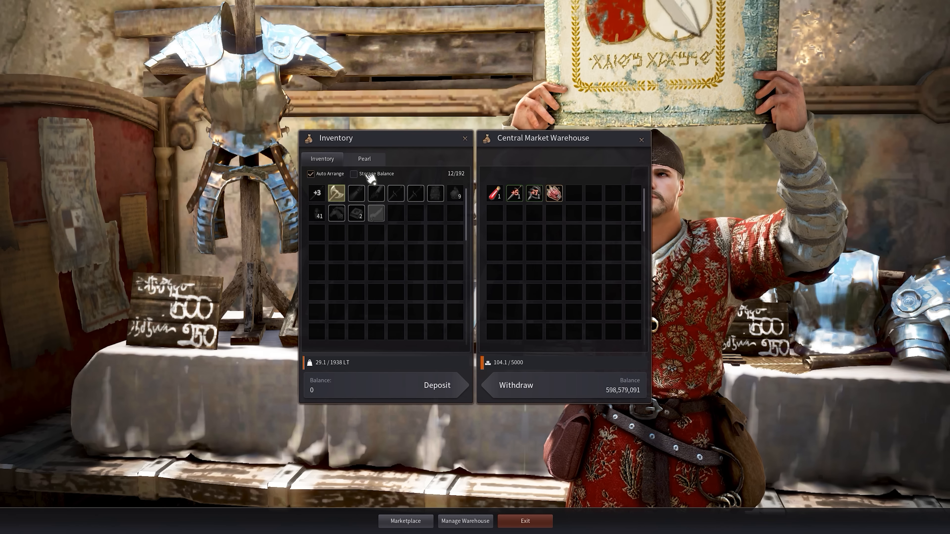
pyautogui.click(353, 173)
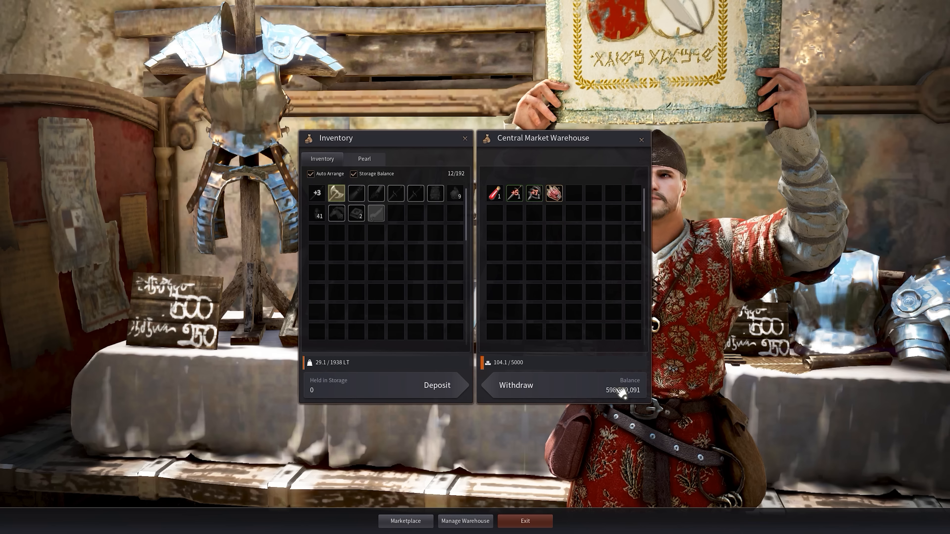
pyautogui.moveTo(579, 243)
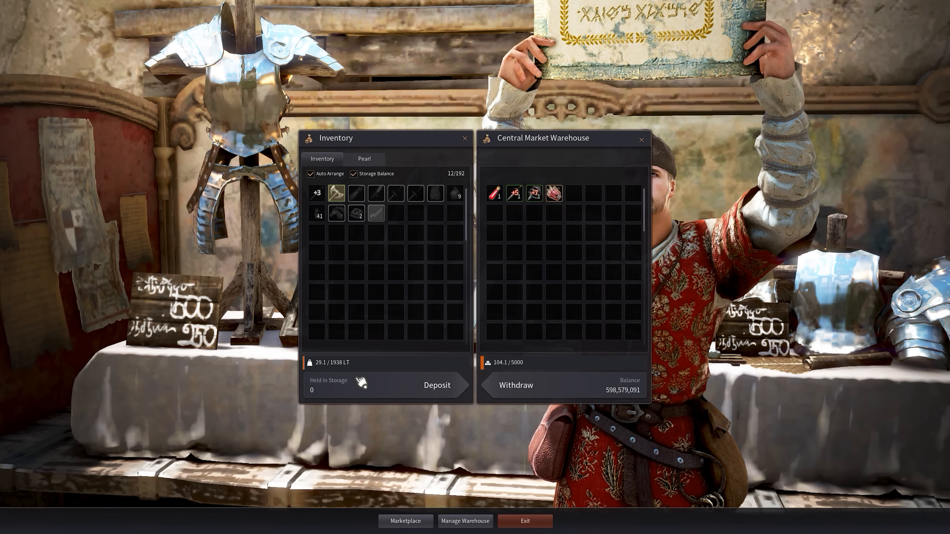
pyautogui.moveTo(609, 372)
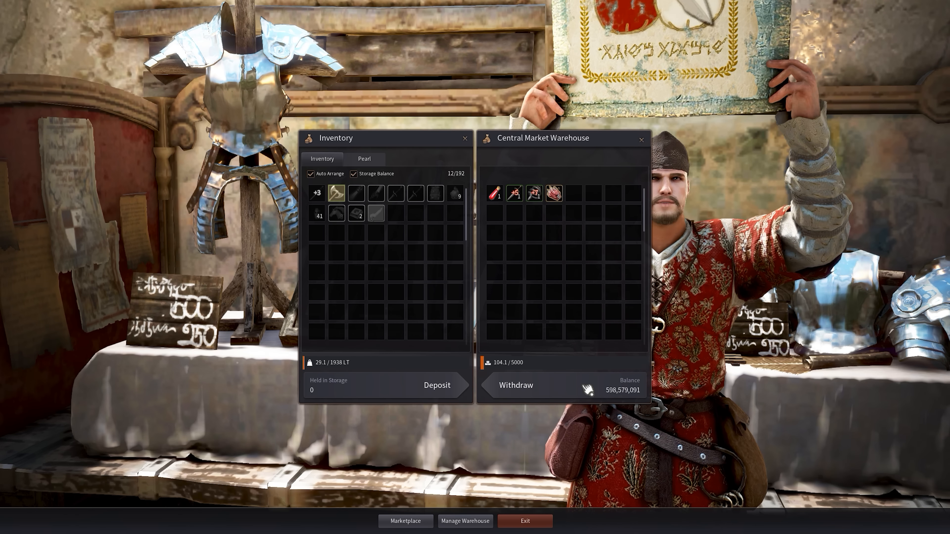
pyautogui.moveTo(636, 363)
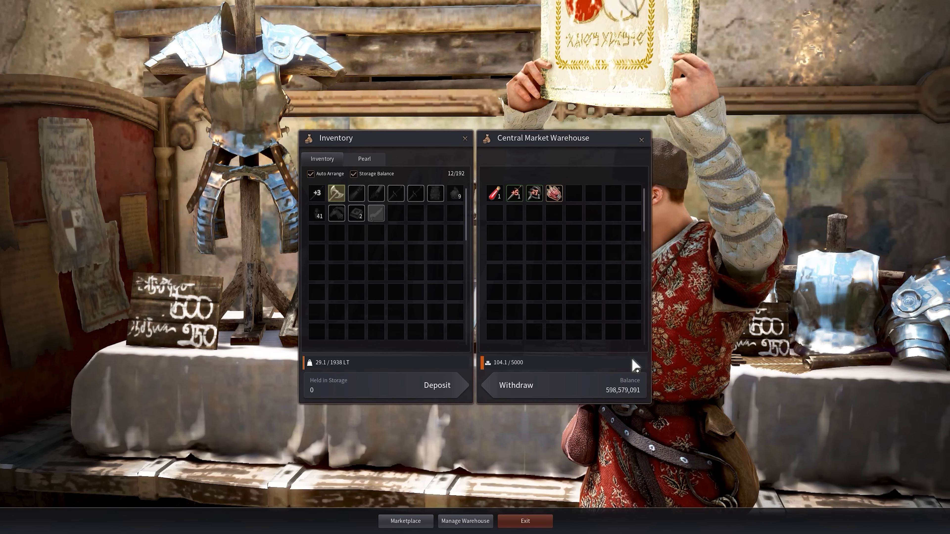
pyautogui.moveTo(337, 193)
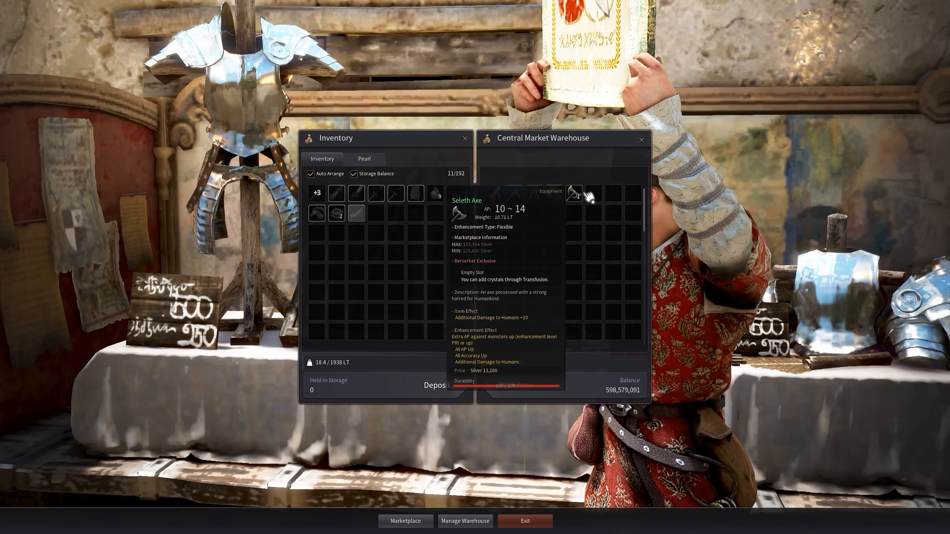
# Show the Central Market Warehouse sell tab listing the stored Seleth Axe
pyautogui.click(405, 521)
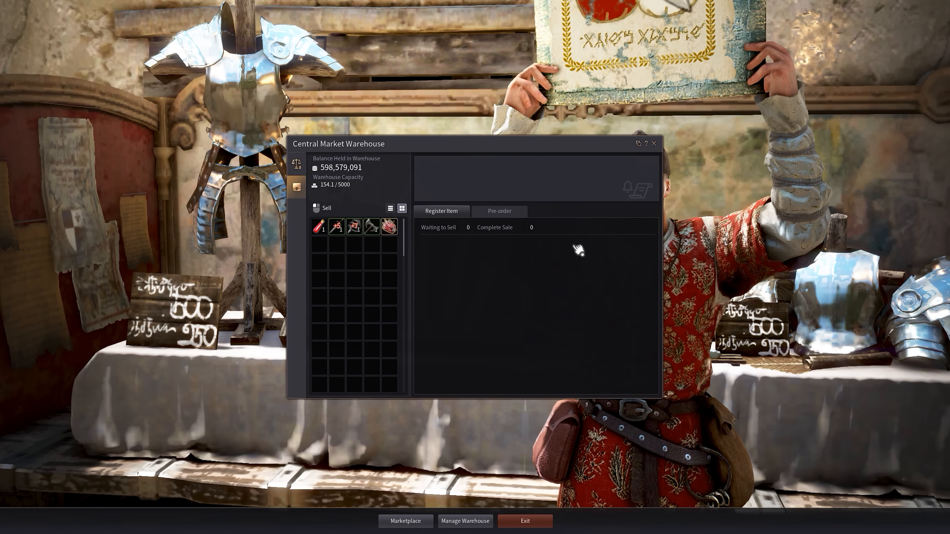
pyautogui.moveTo(371, 226)
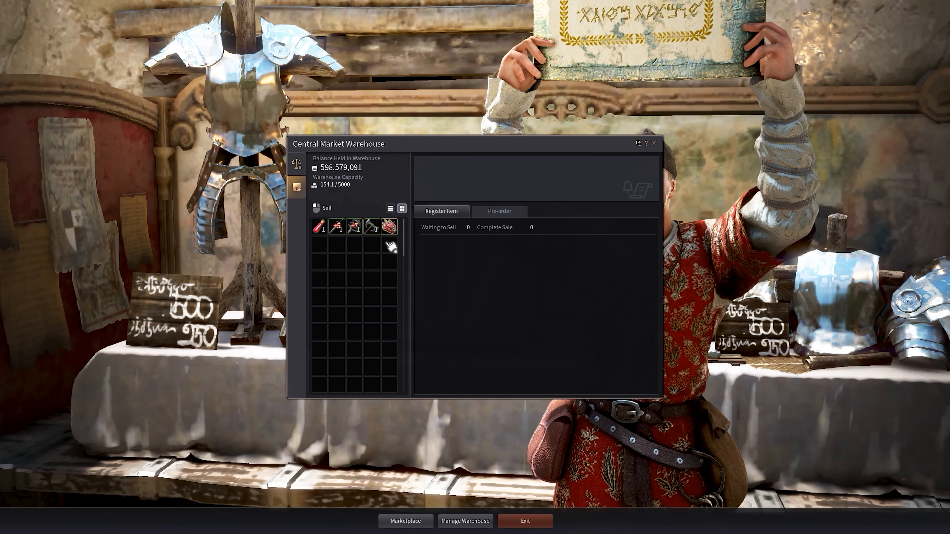
pyautogui.moveTo(389, 227)
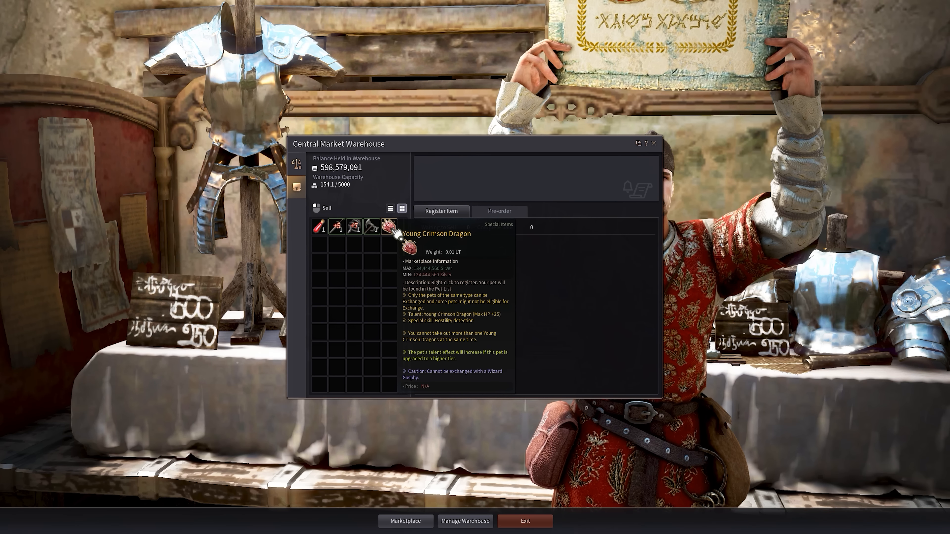
# Register the Young Crimson Dragon for sale at 300,000,000 silver
pyautogui.rightClick(389, 227)
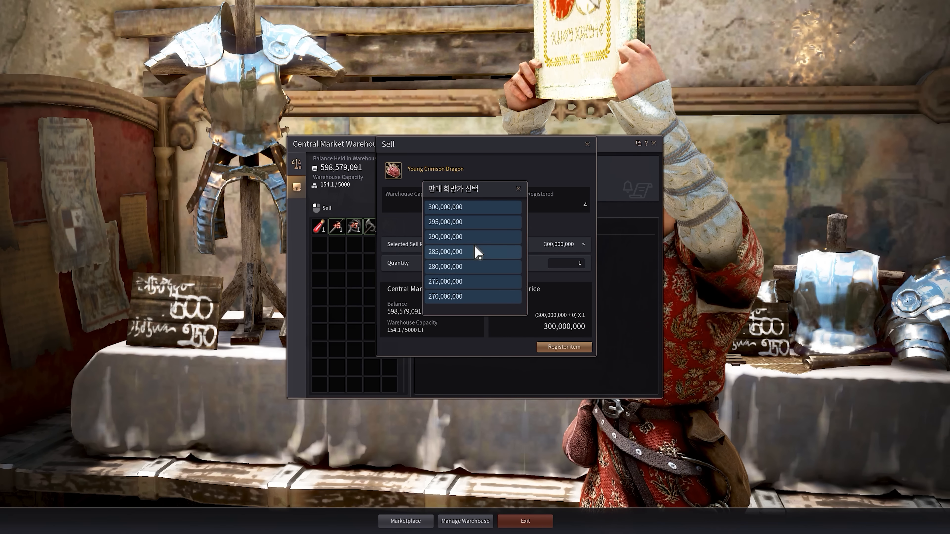
pyautogui.moveTo(471, 222)
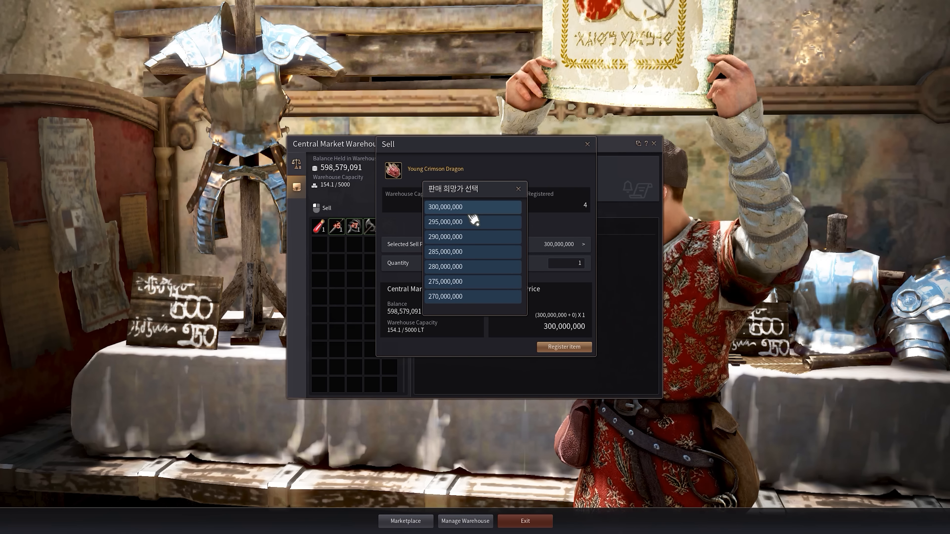
pyautogui.moveTo(472, 277)
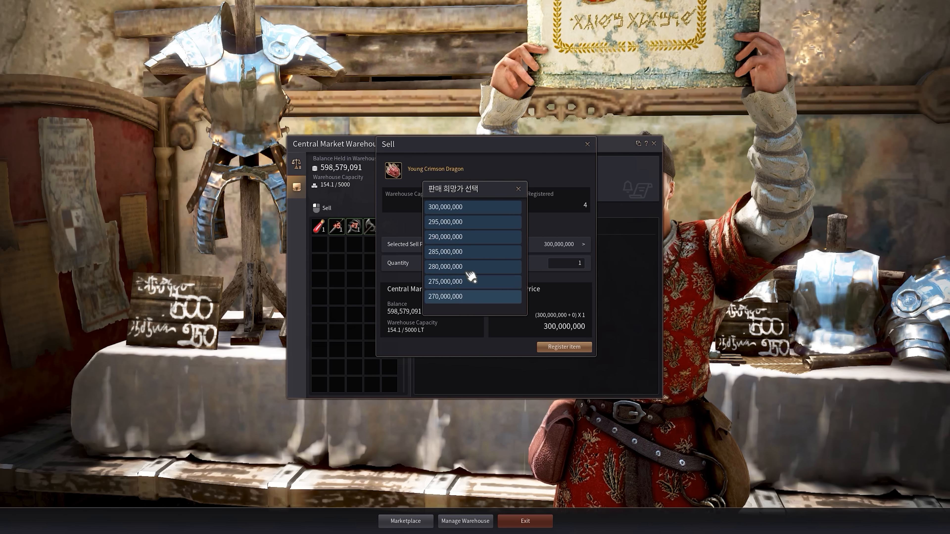
pyautogui.moveTo(478, 211)
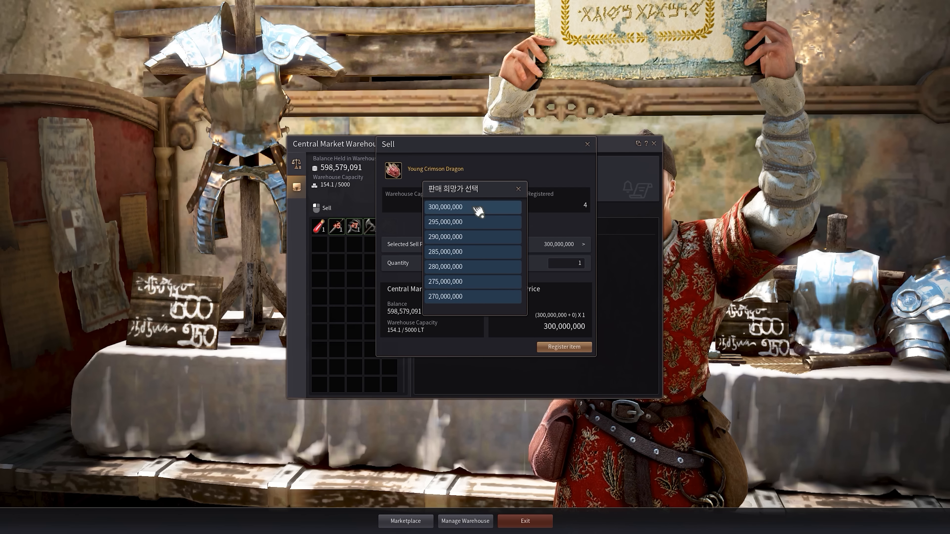
pyautogui.moveTo(518, 194)
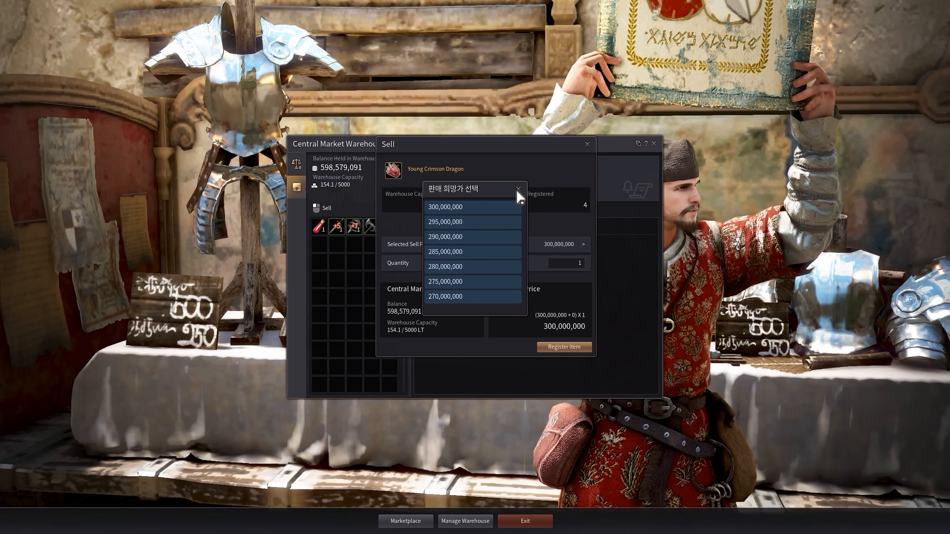
pyautogui.click(446, 207)
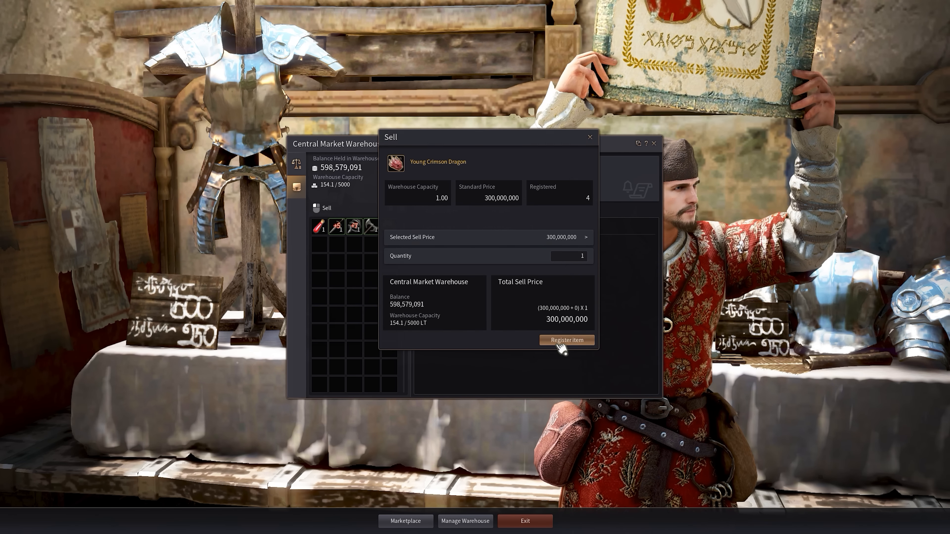
pyautogui.click(566, 340)
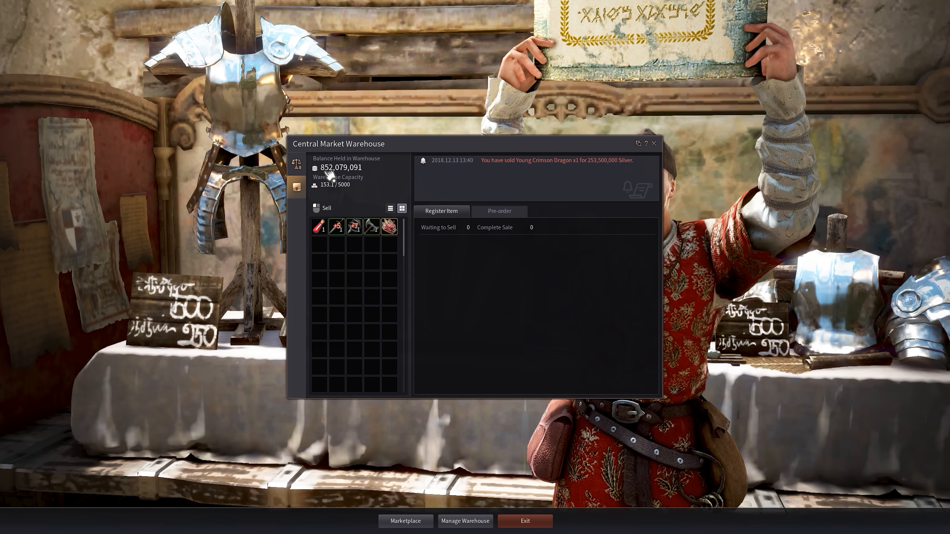
pyautogui.moveTo(388, 226)
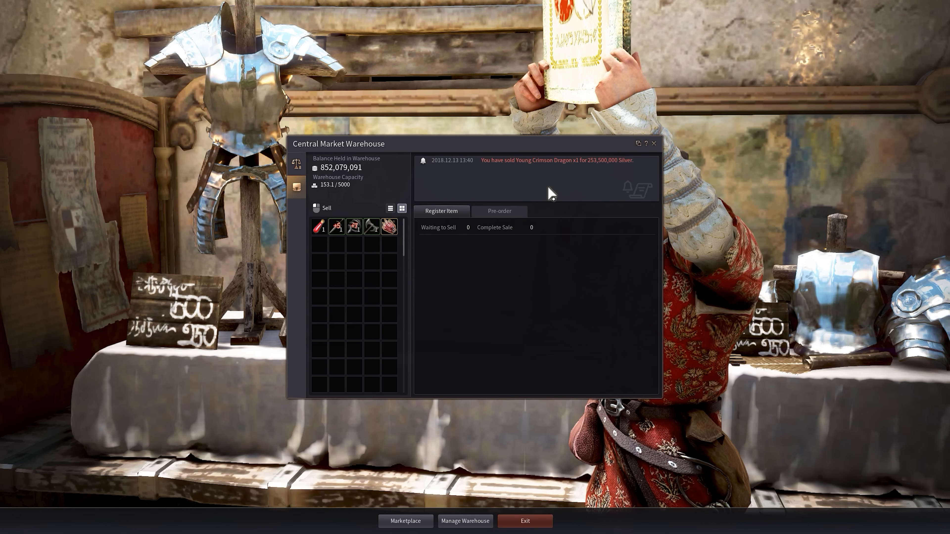
# Find the Young Crimson Dragon under Mount > Registration and start purchasing it at 300,000,000
pyautogui.click(405, 521)
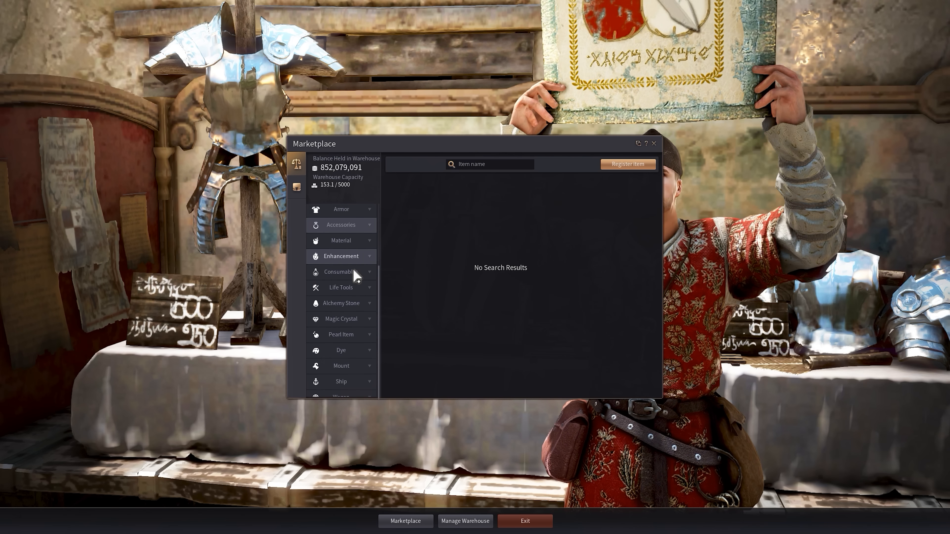
pyautogui.click(340, 365)
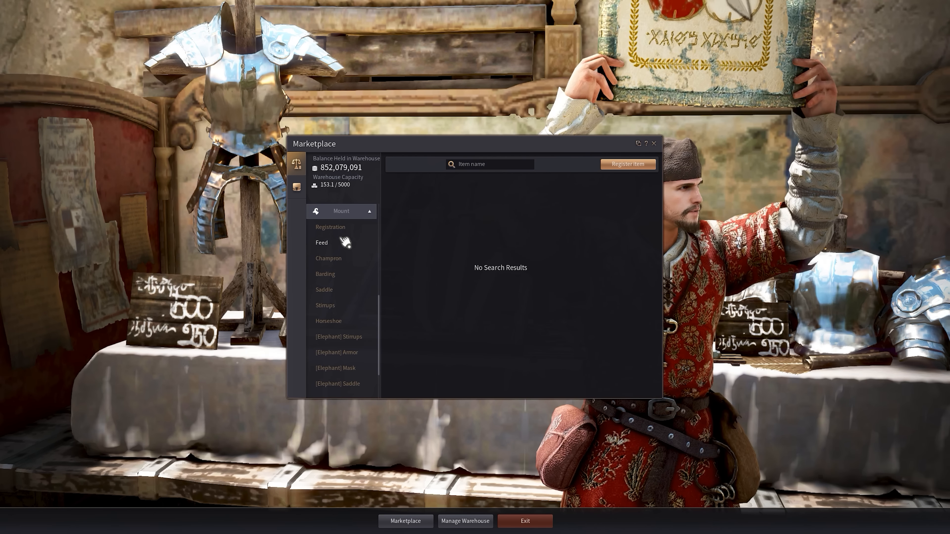
pyautogui.click(321, 242)
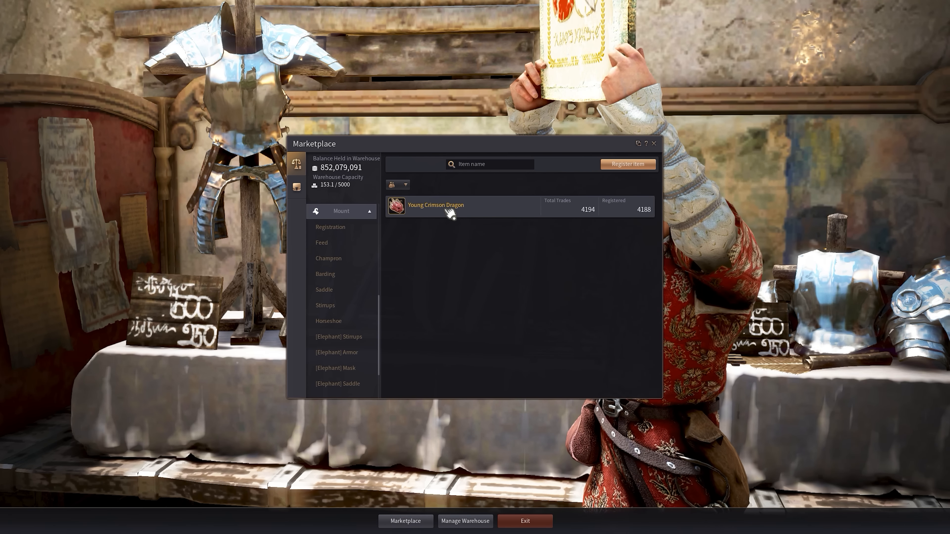
pyautogui.click(434, 204)
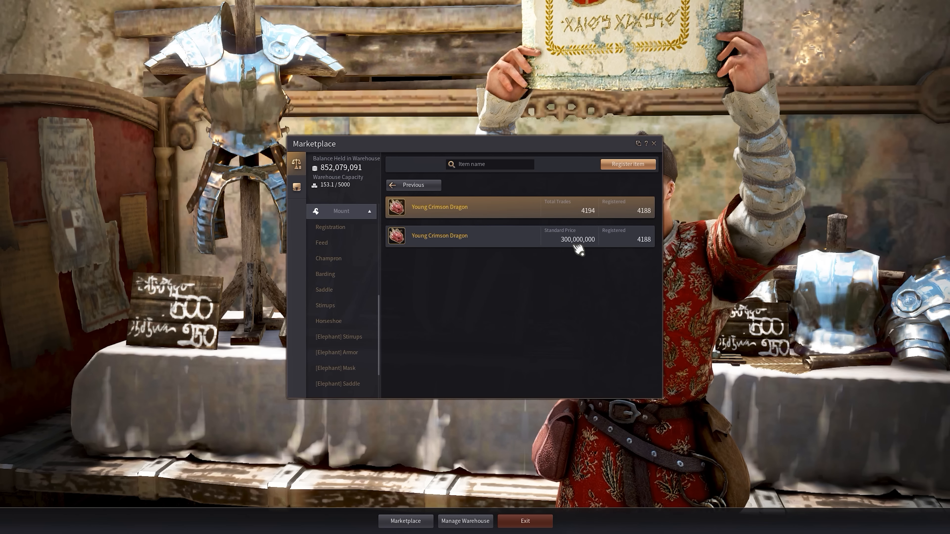
pyautogui.moveTo(569, 215)
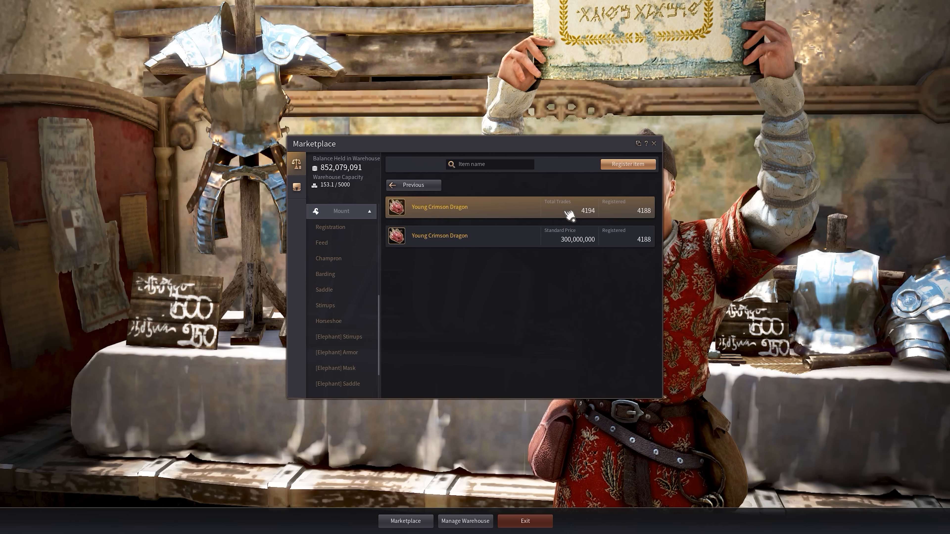
pyautogui.moveTo(626, 259)
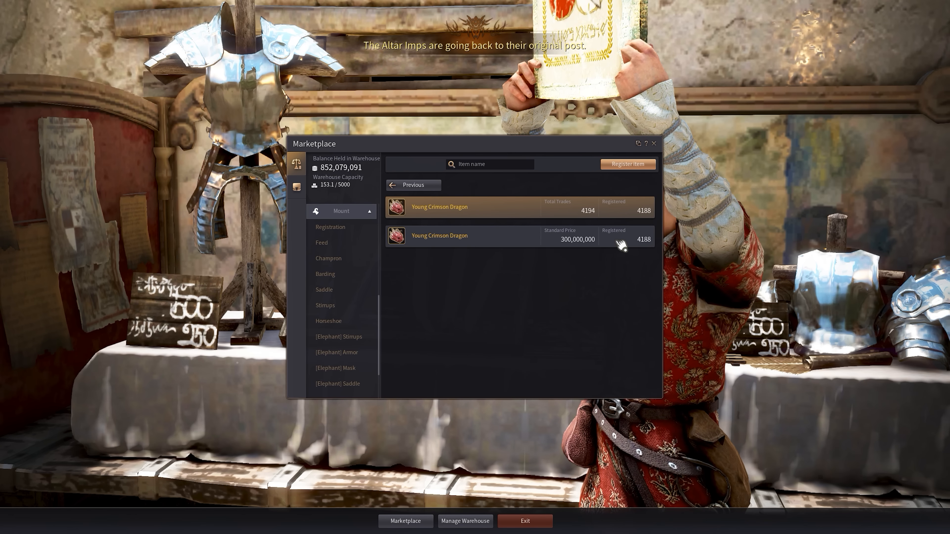
pyautogui.click(439, 235)
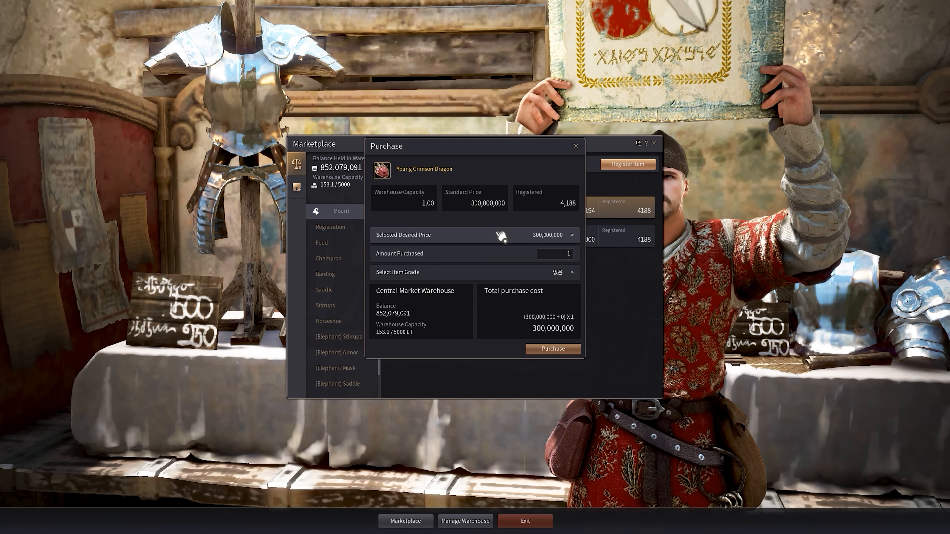
# Purchase one Young Crimson Dragon at the desired price of 300,000,000 silver
pyautogui.click(569, 235)
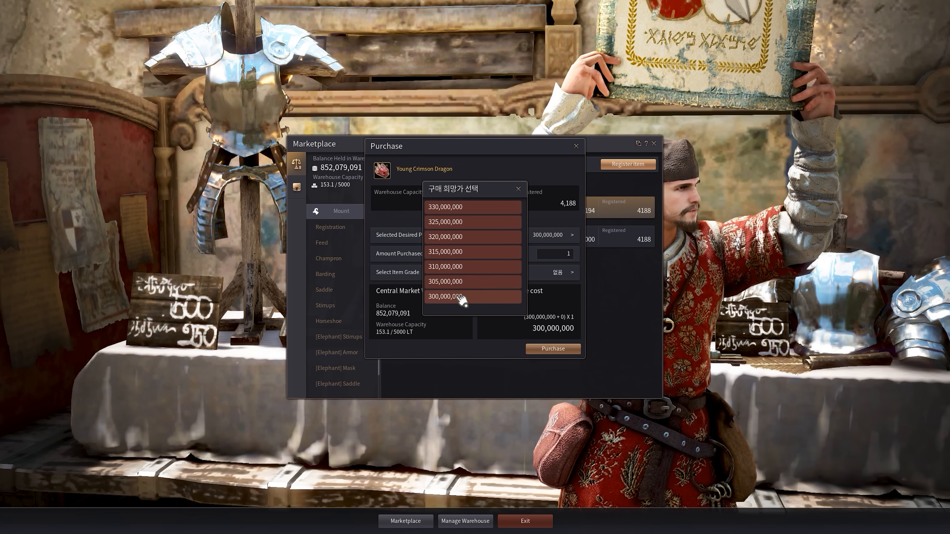
pyautogui.click(446, 297)
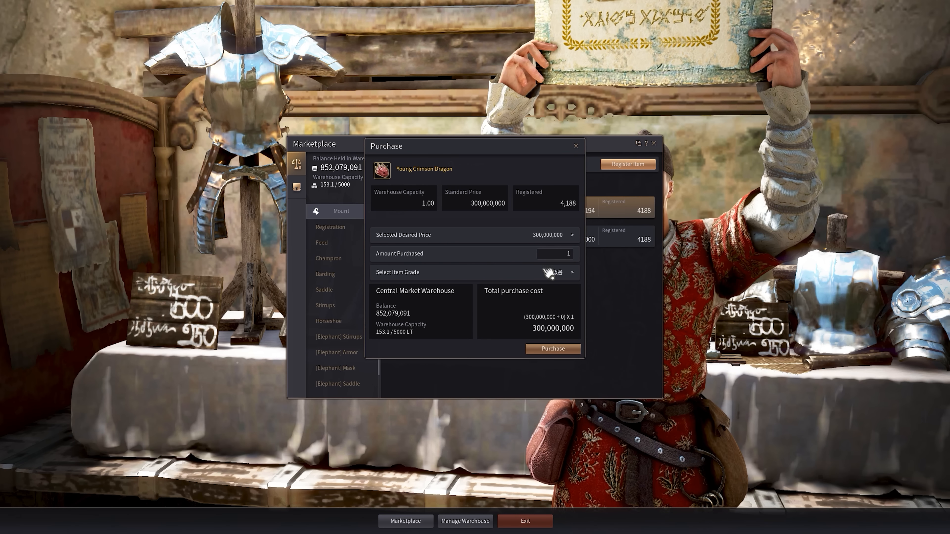
pyautogui.moveTo(399, 183)
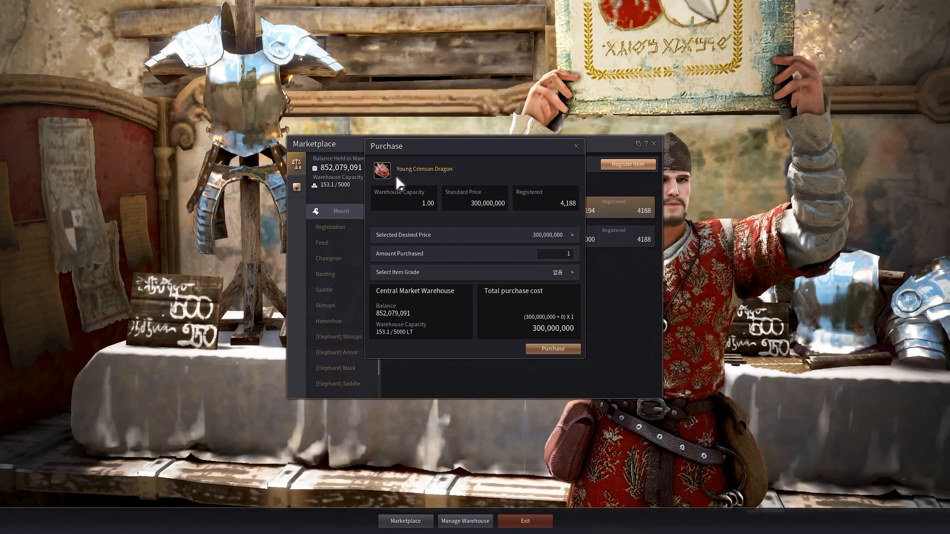
pyautogui.moveTo(596, 308)
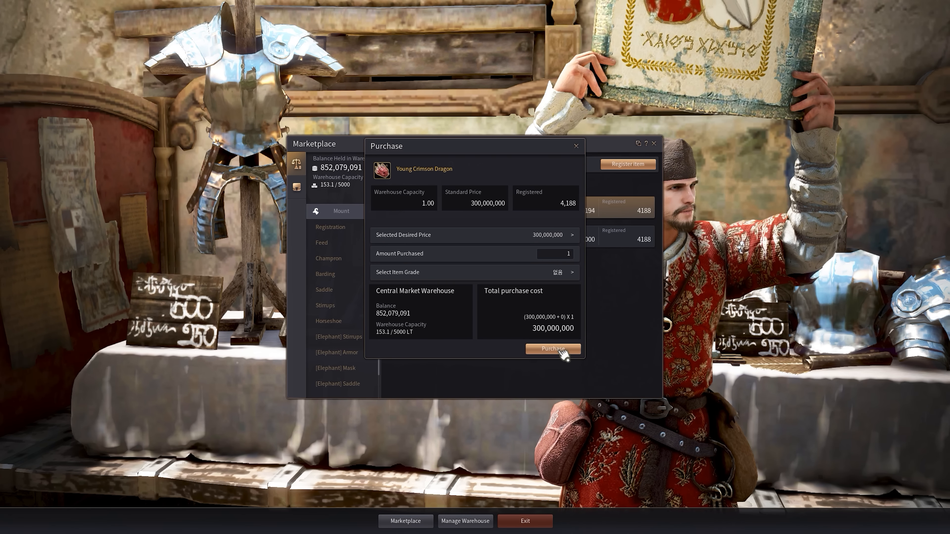
pyautogui.click(552, 351)
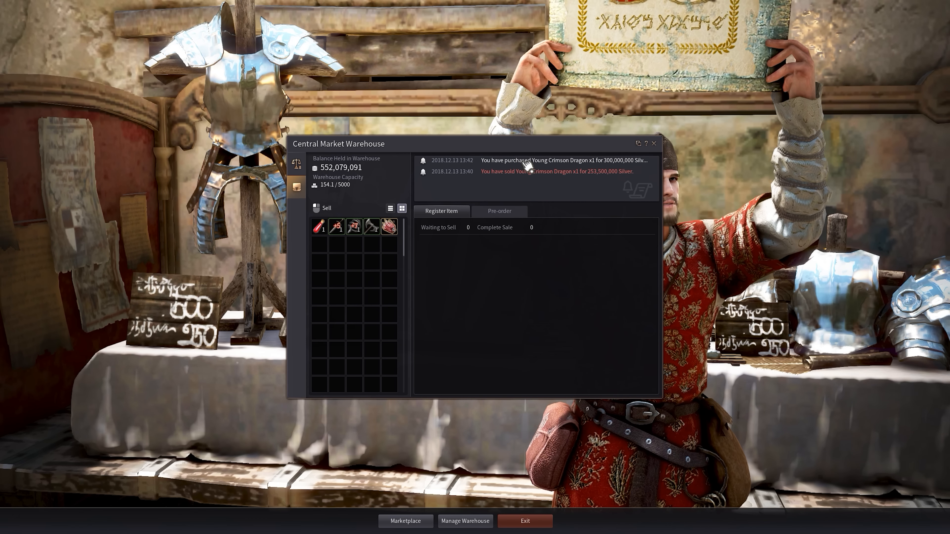
pyautogui.moveTo(530, 181)
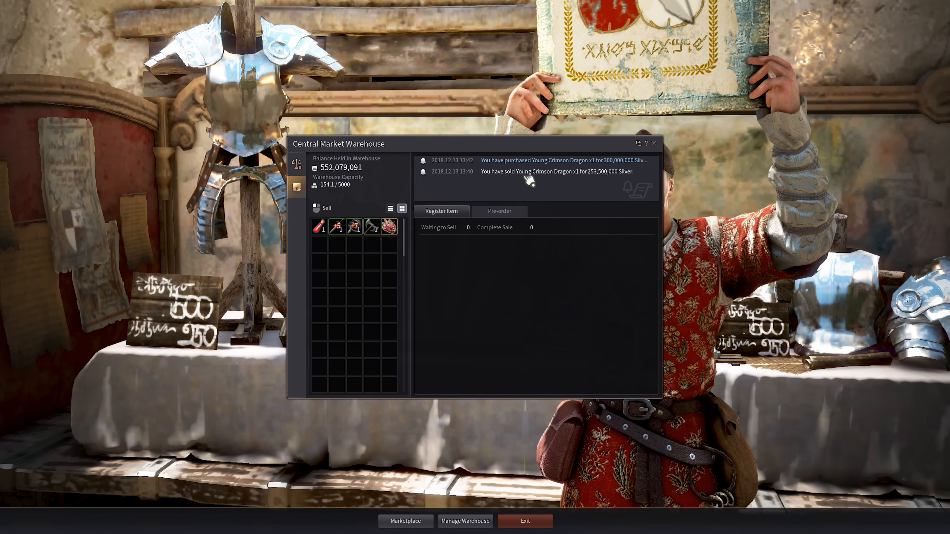
pyautogui.moveTo(389, 226)
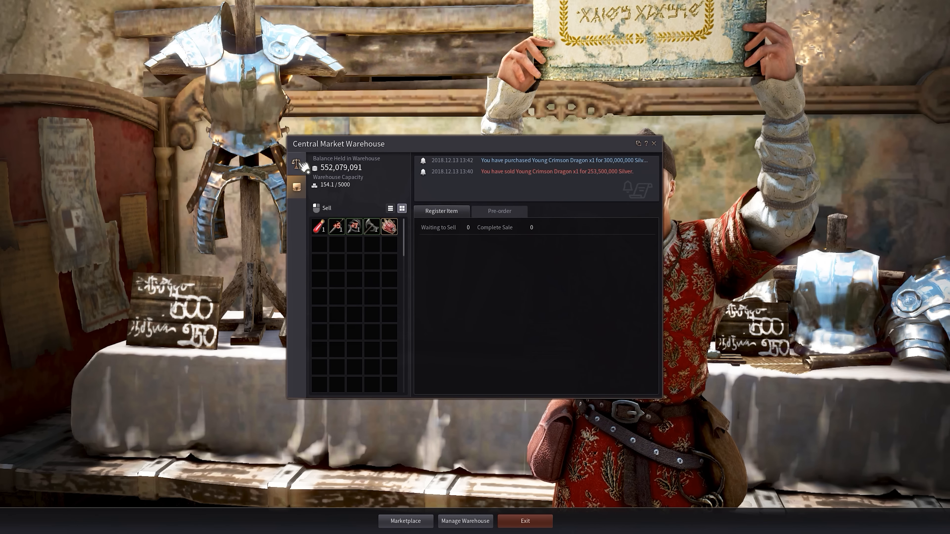
# Browse Main Weapon > Crossbow and view the Azwell Crossbow listing at 57,000 silver
pyautogui.click(404, 521)
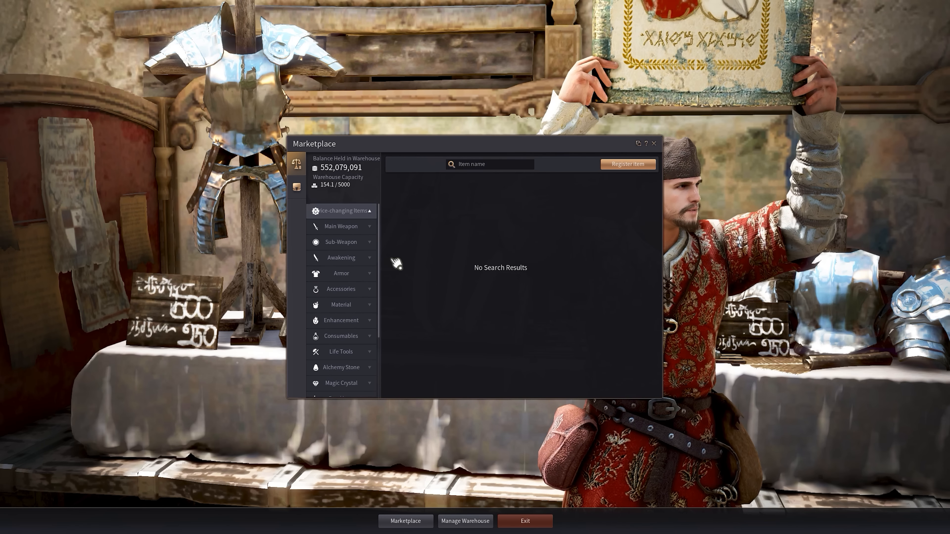
pyautogui.click(341, 227)
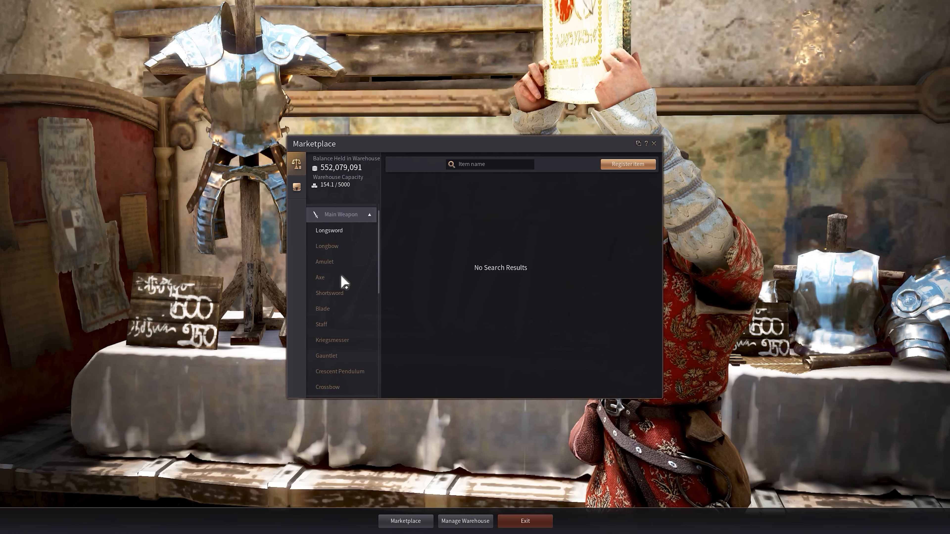
pyautogui.scroll(-3)
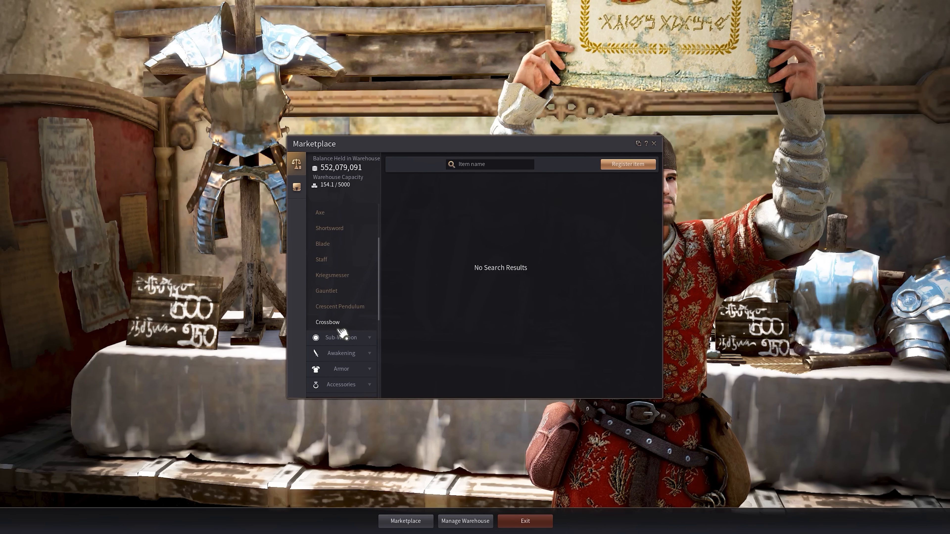
pyautogui.click(328, 322)
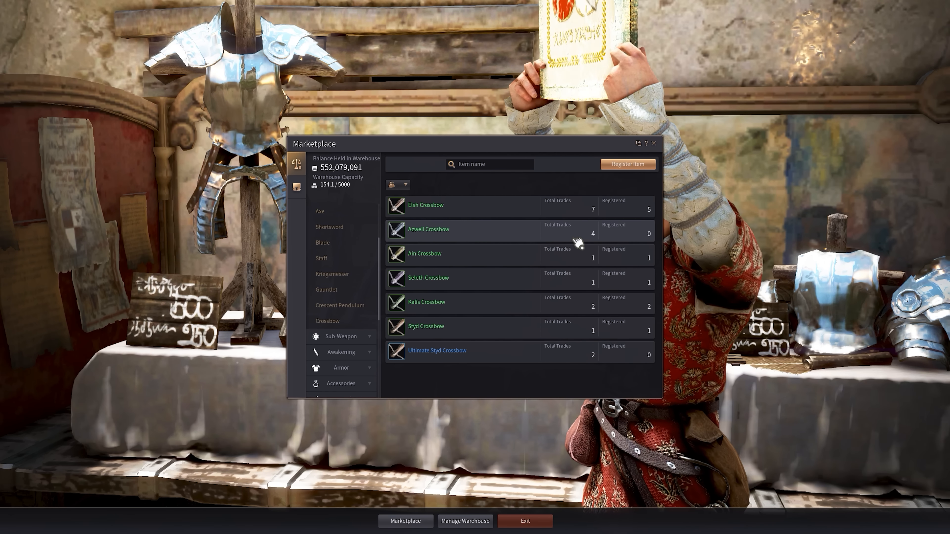
pyautogui.moveTo(485, 241)
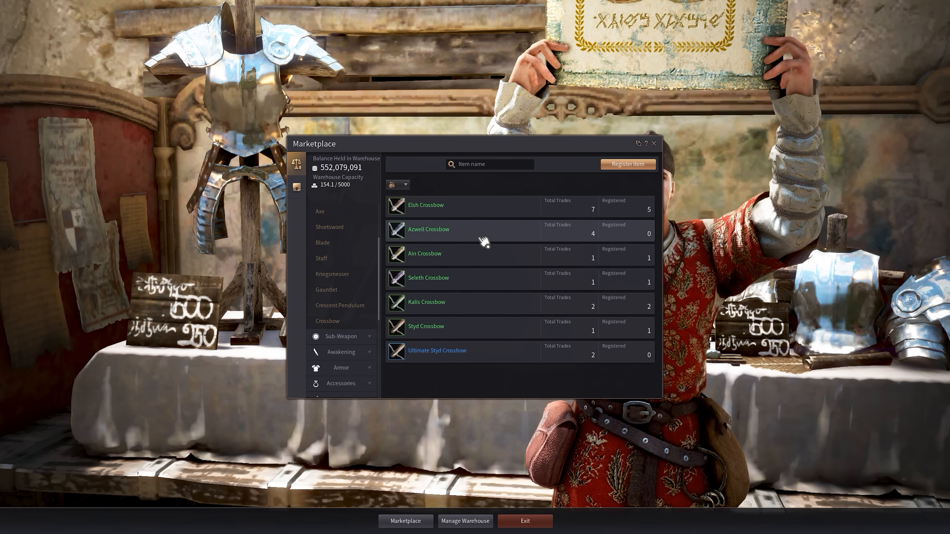
pyautogui.click(429, 229)
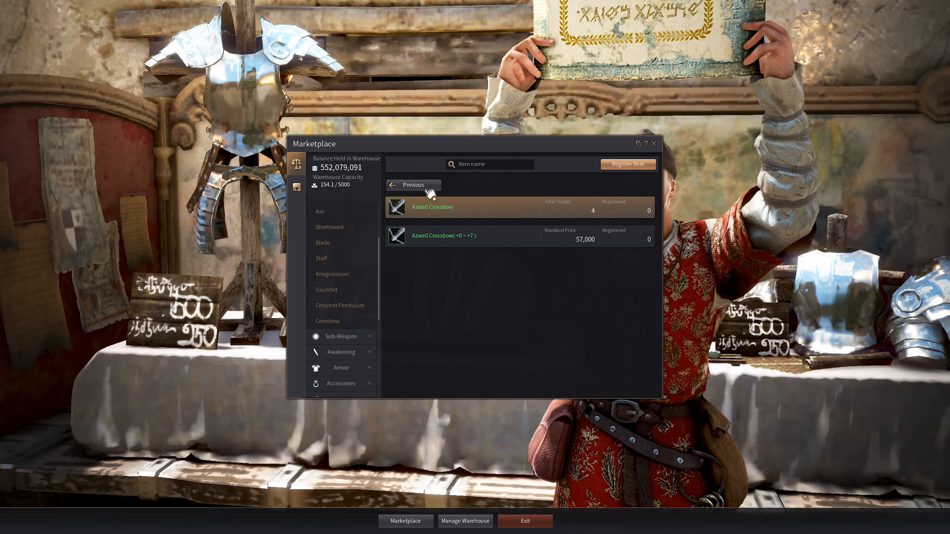
# Go back to the crossbow list and start purchasing an Elsh Crossbow at 23,000 silver
pyautogui.click(412, 185)
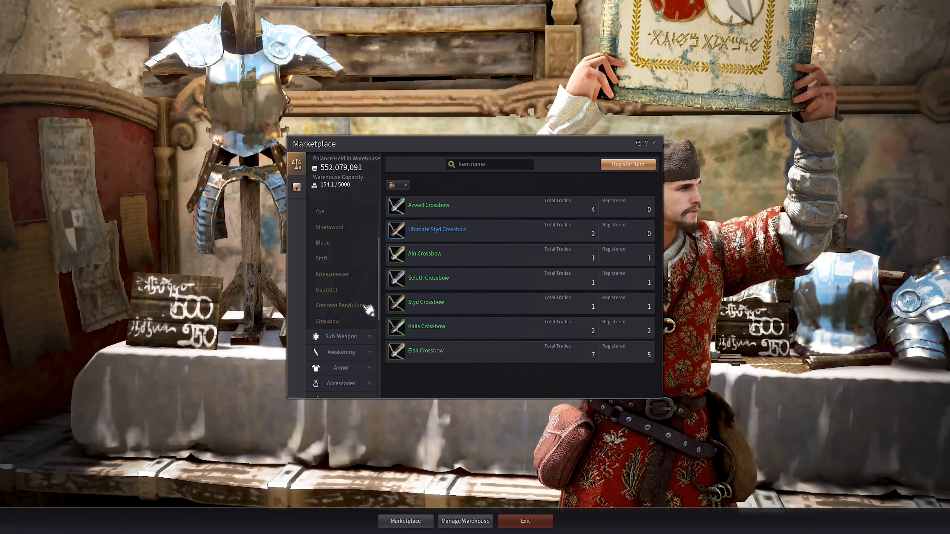
pyautogui.click(426, 350)
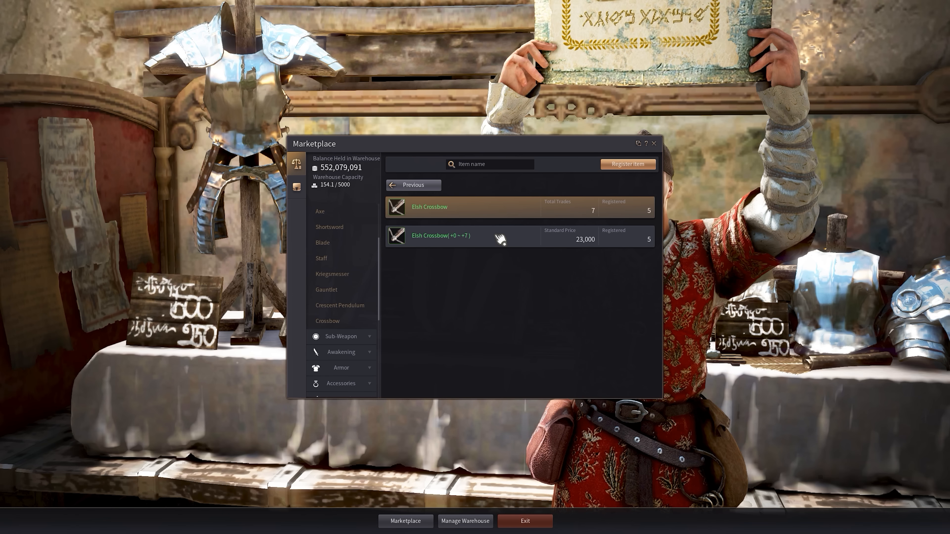
pyautogui.click(440, 235)
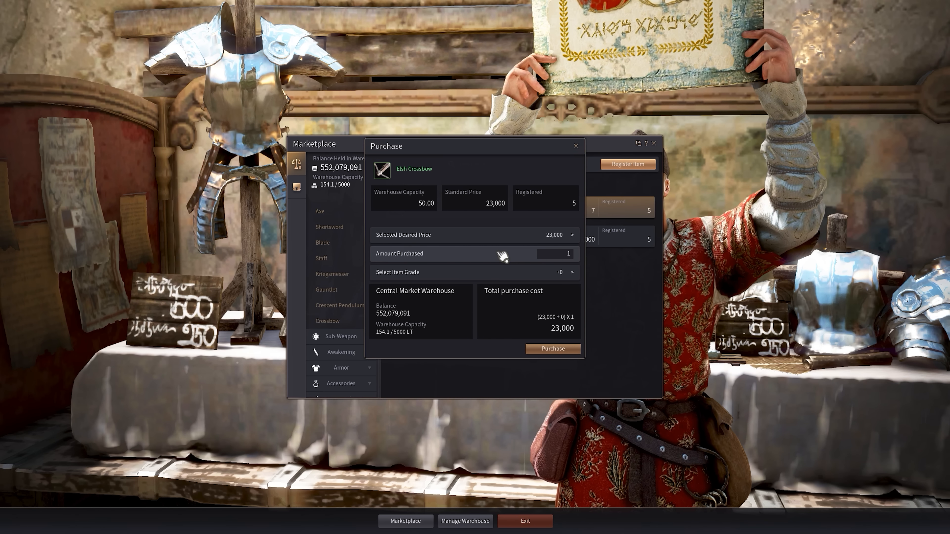
pyautogui.moveTo(527, 265)
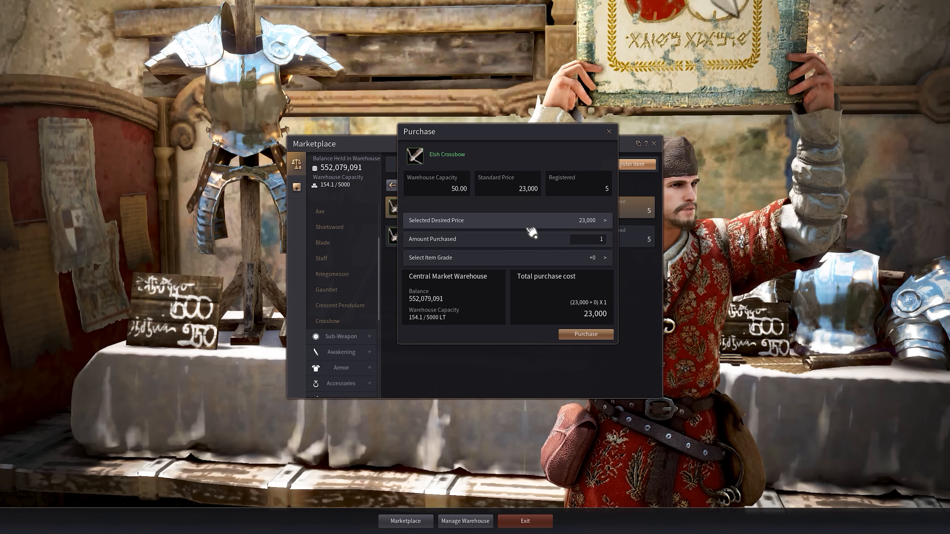
pyautogui.moveTo(548, 226)
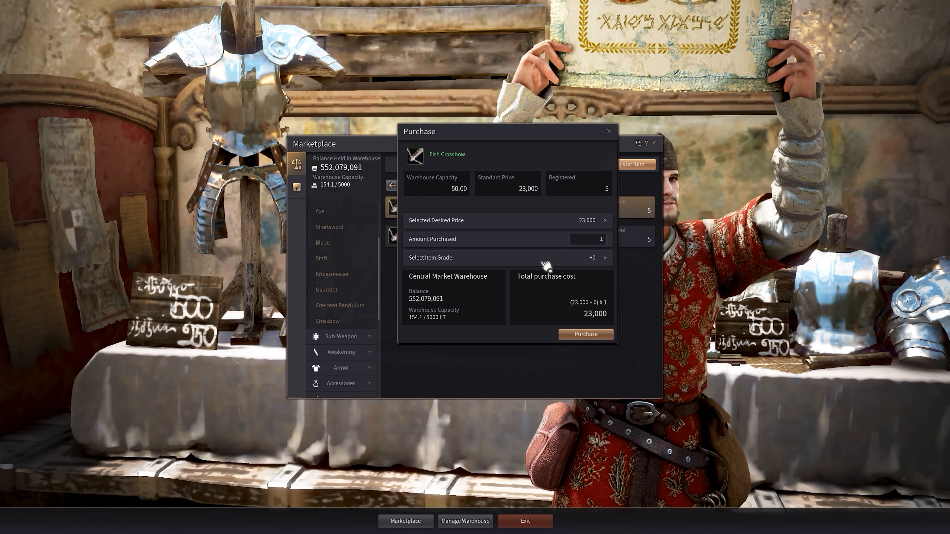
# Purchase the +7 Elsh Crossbow, then browse the Pearl Item category
pyautogui.click(597, 257)
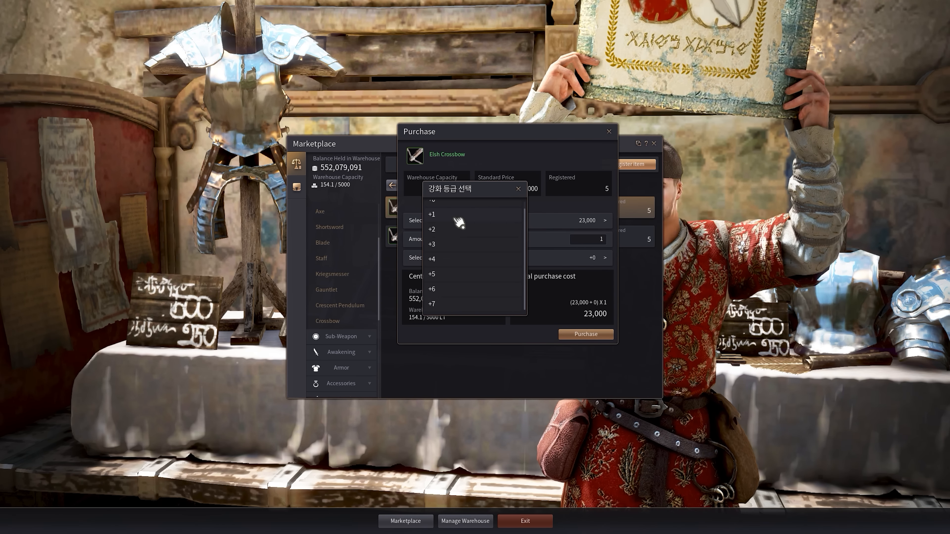
pyautogui.click(432, 303)
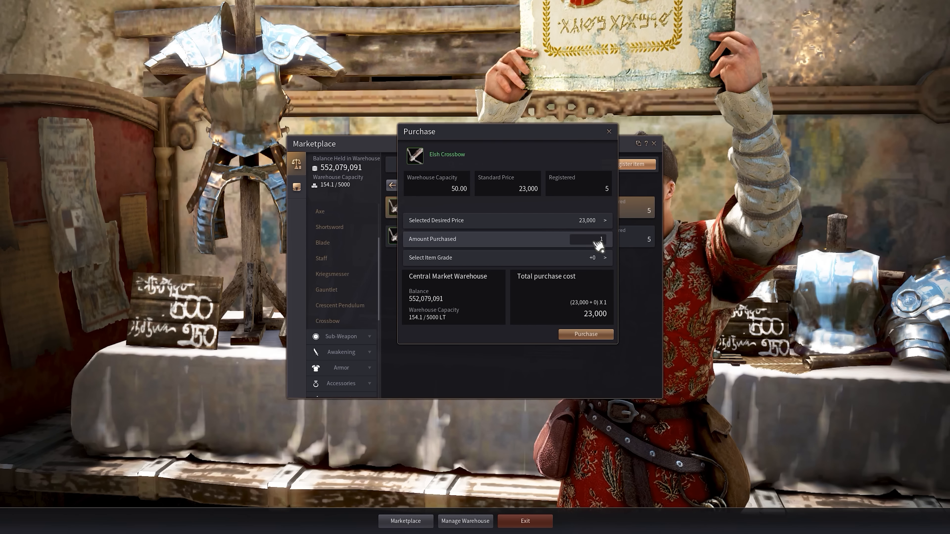
pyautogui.click(592, 257)
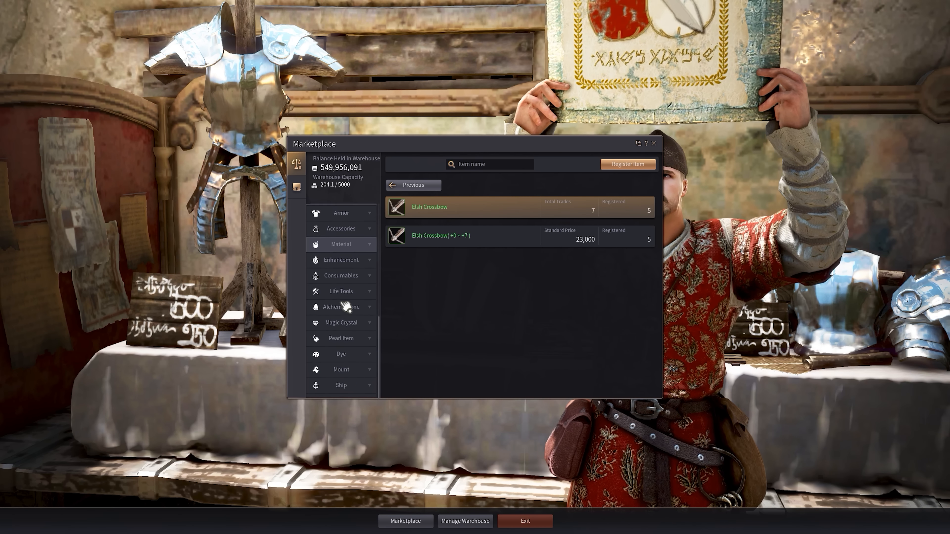
pyautogui.click(341, 338)
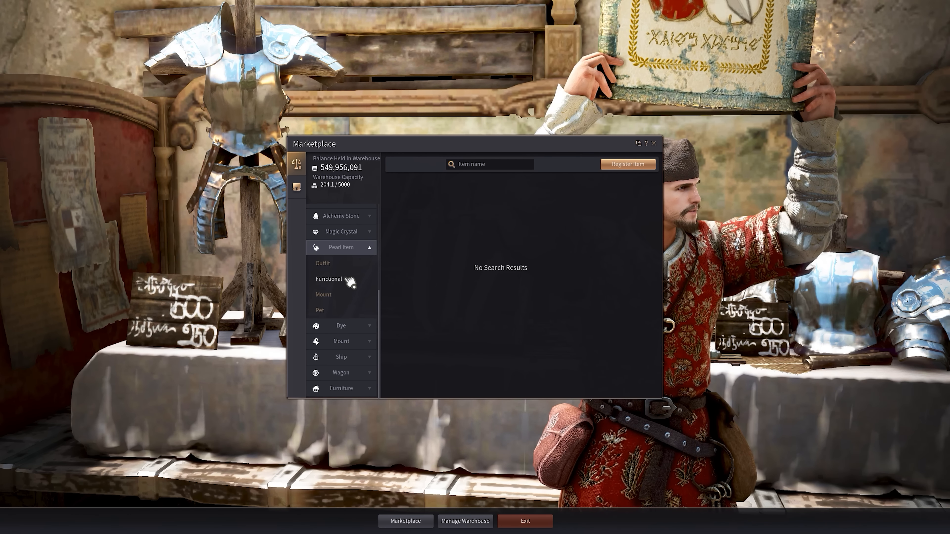
# Browse the Functional pearl items, then expand the Accessories category in the Marketplace sidebar
pyautogui.click(646, 144)
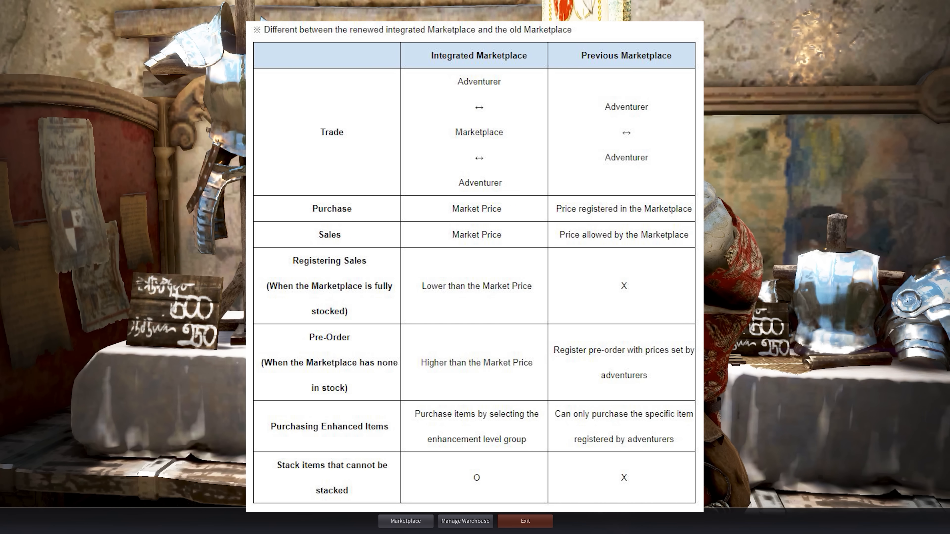
pyautogui.click(404, 521)
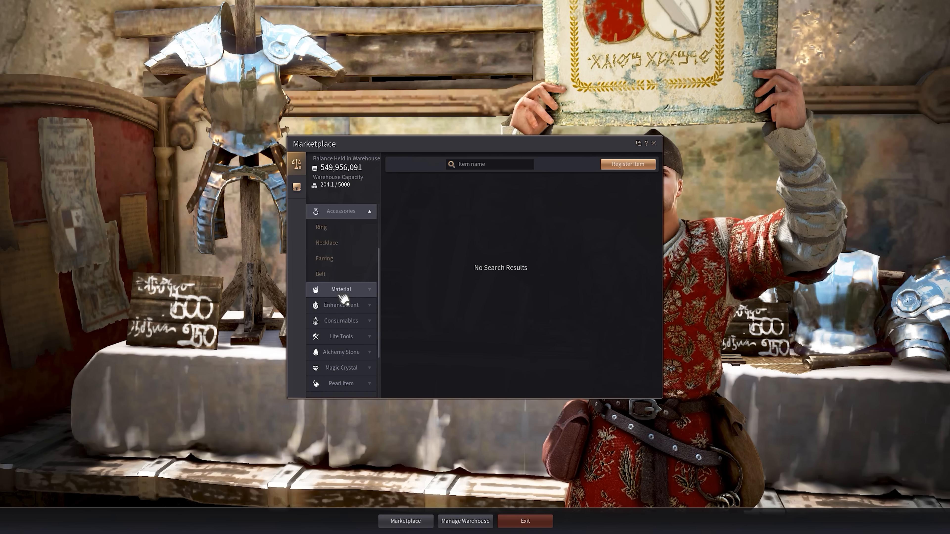
# View Rough Stone's purchase details under Material without buying, then dismiss them
pyautogui.click(341, 289)
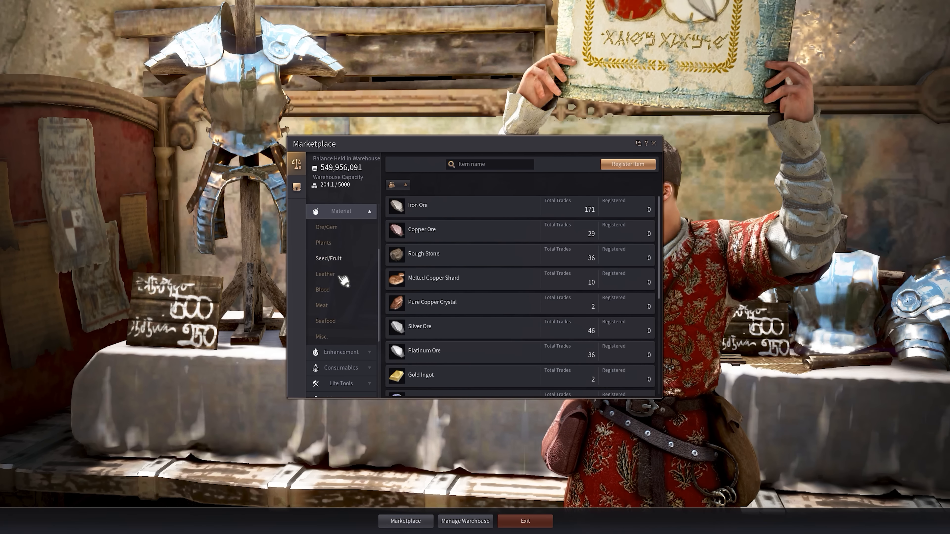
pyautogui.click(424, 254)
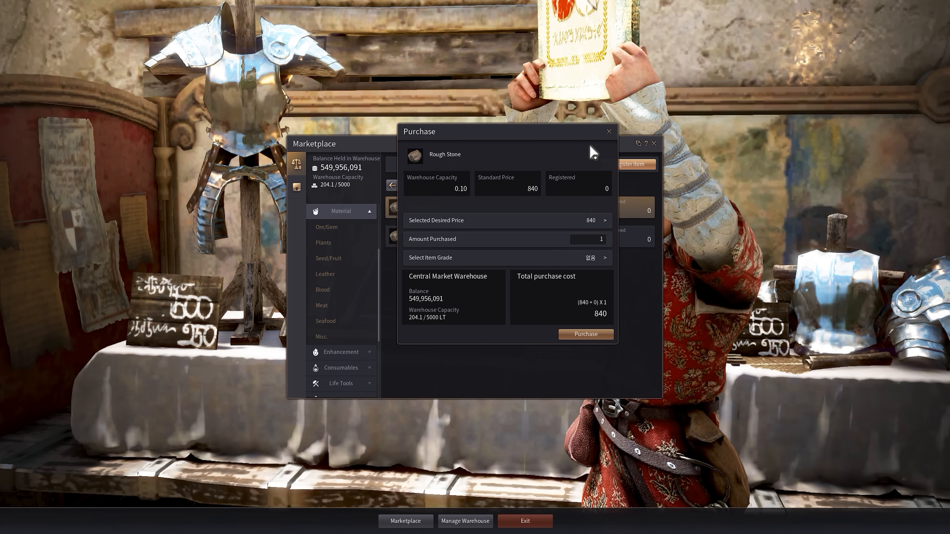
pyautogui.click(609, 131)
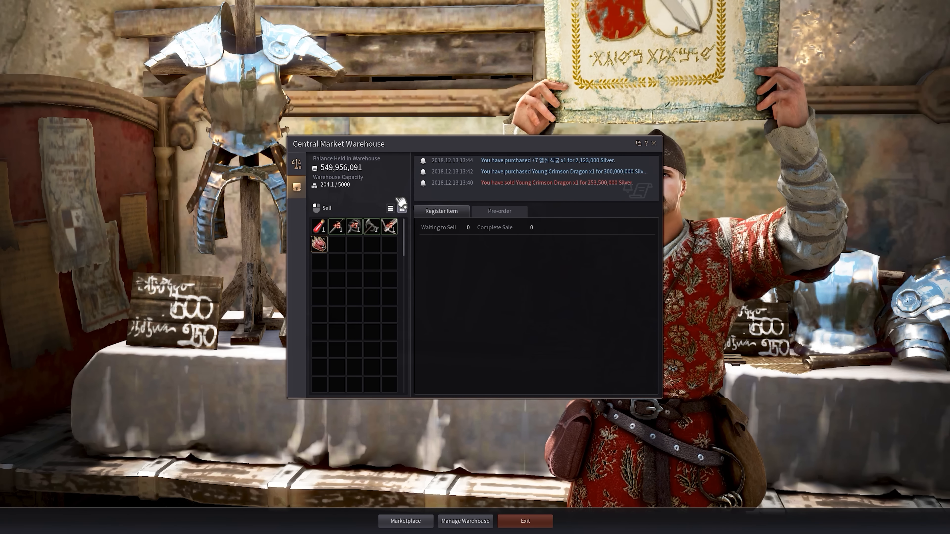
# Review the warehouse's empty pre-order records, then return to the marketplace item categories
pyautogui.click(499, 211)
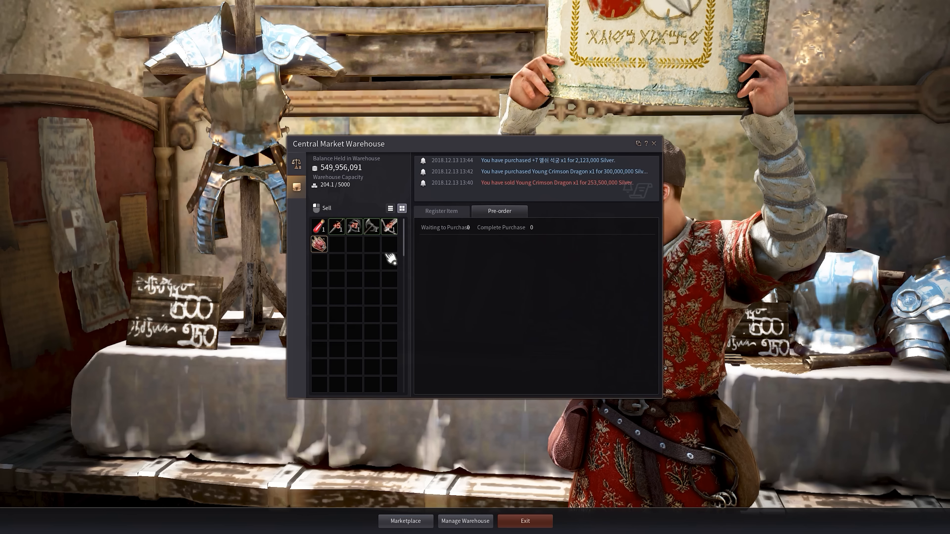
pyautogui.moveTo(372, 227)
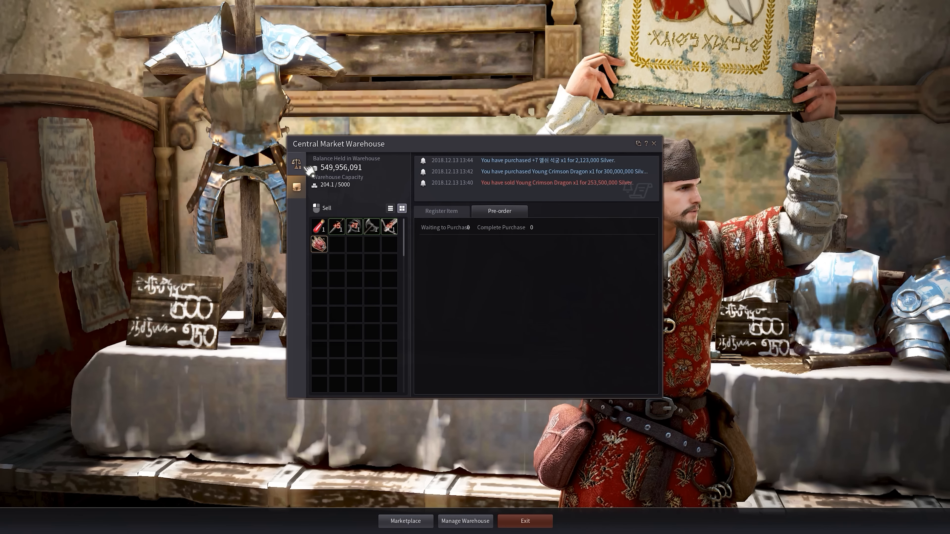
pyautogui.click(405, 521)
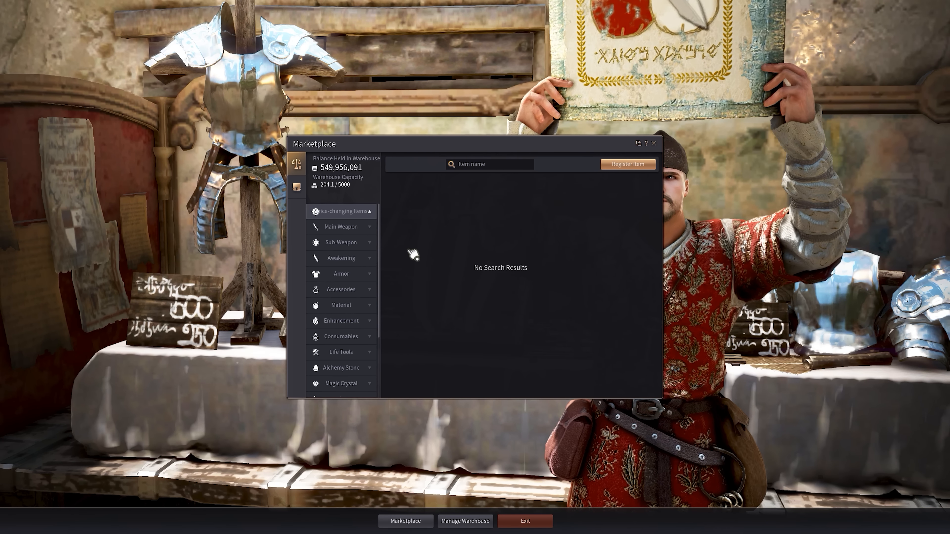
pyautogui.moveTo(341, 243)
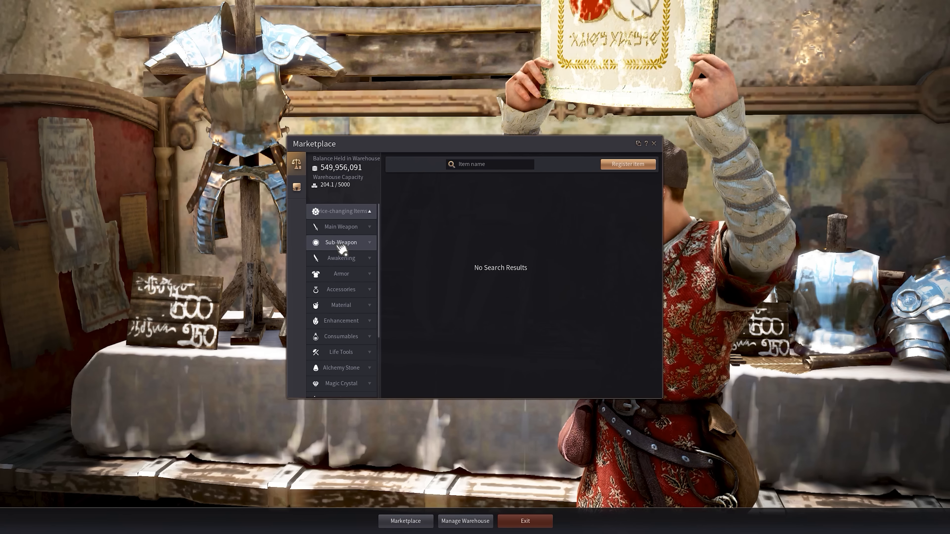
# List the shields for sale under Sub-Weapon (Vangertz, Axion, Kite, Krea, Rosar)
pyautogui.click(341, 243)
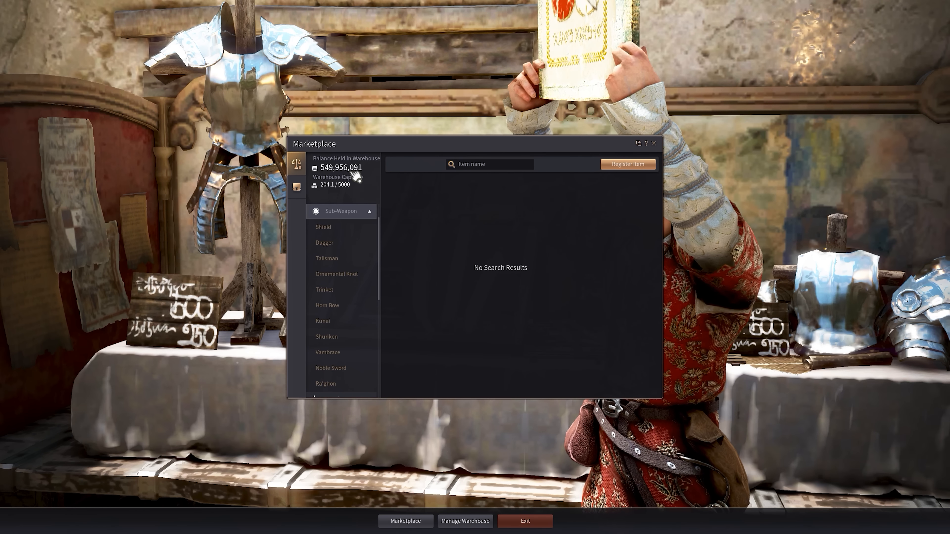
pyautogui.moveTo(298, 191)
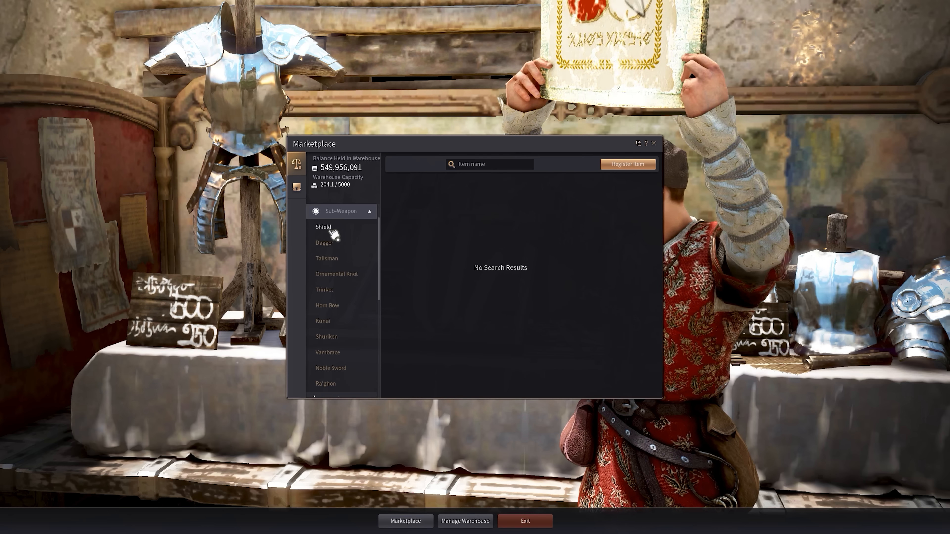
pyautogui.click(323, 227)
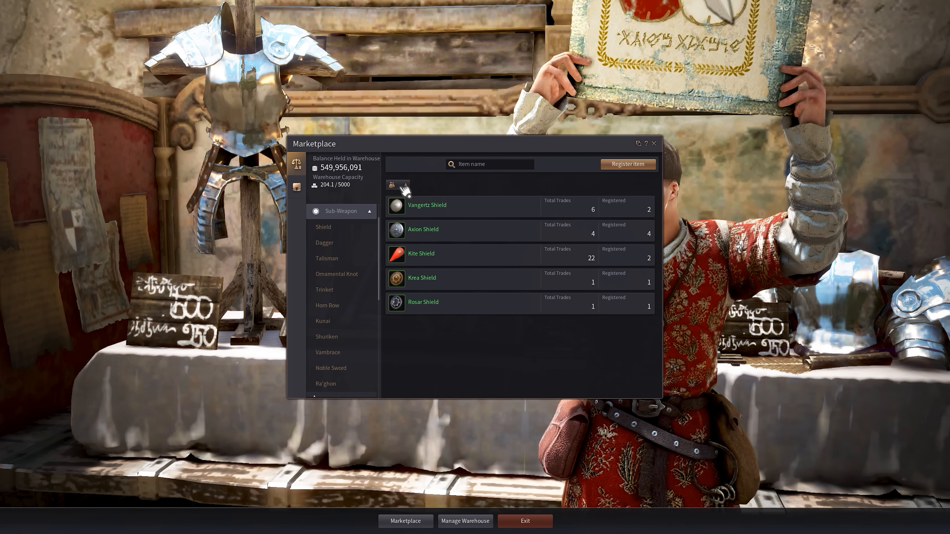
pyautogui.moveTo(512, 175)
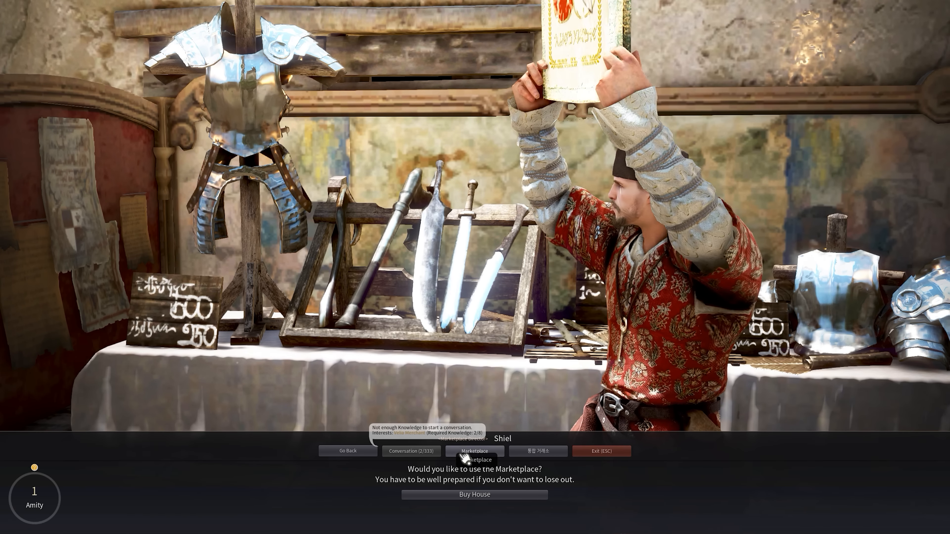
pyautogui.click(474, 452)
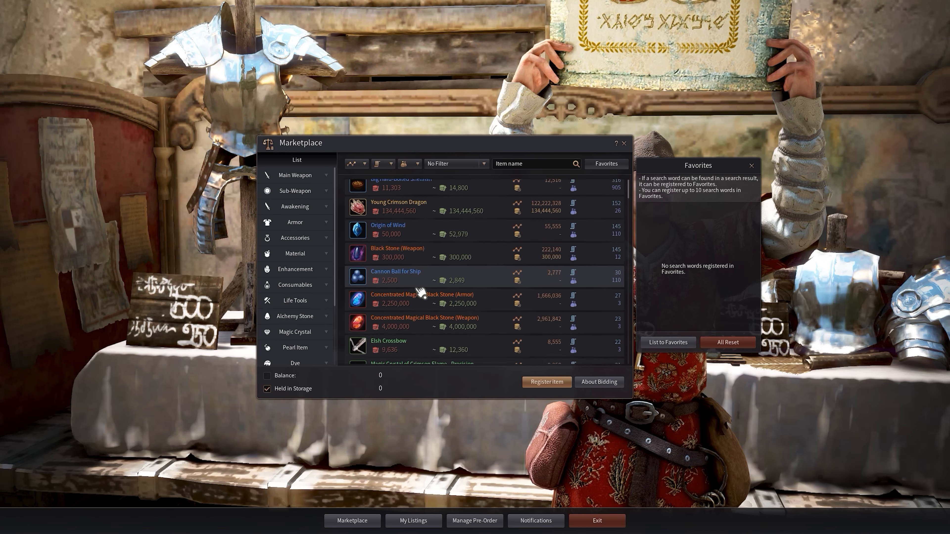
pyautogui.scroll(3)
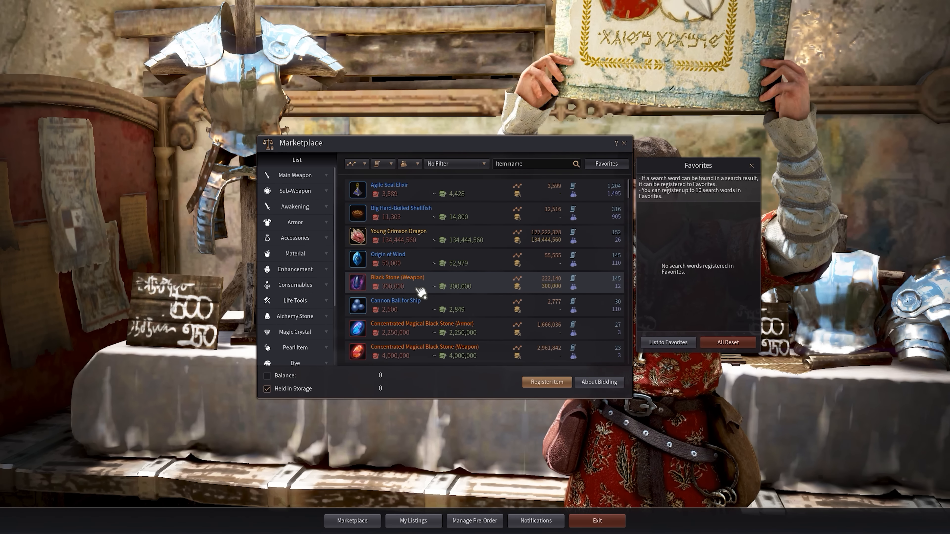
pyautogui.click(545, 382)
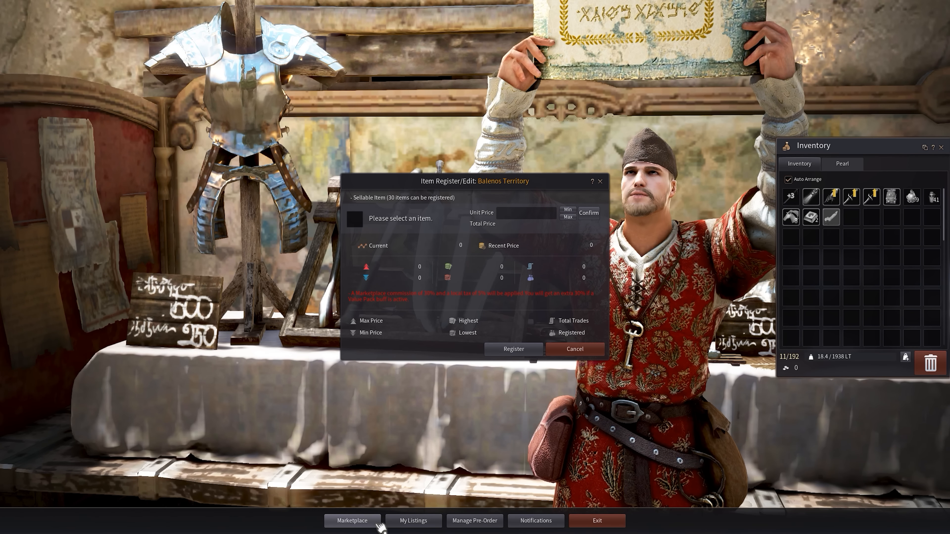
pyautogui.click(413, 520)
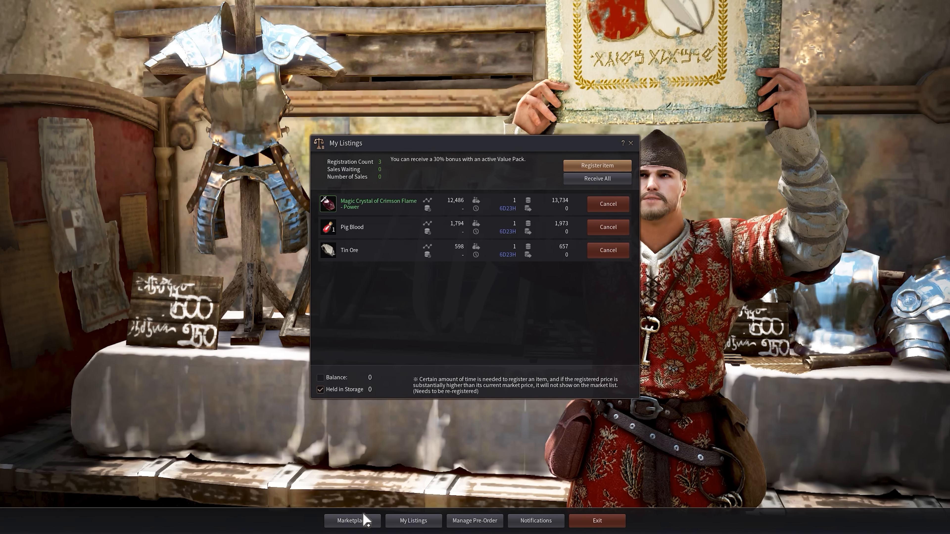
pyautogui.click(352, 521)
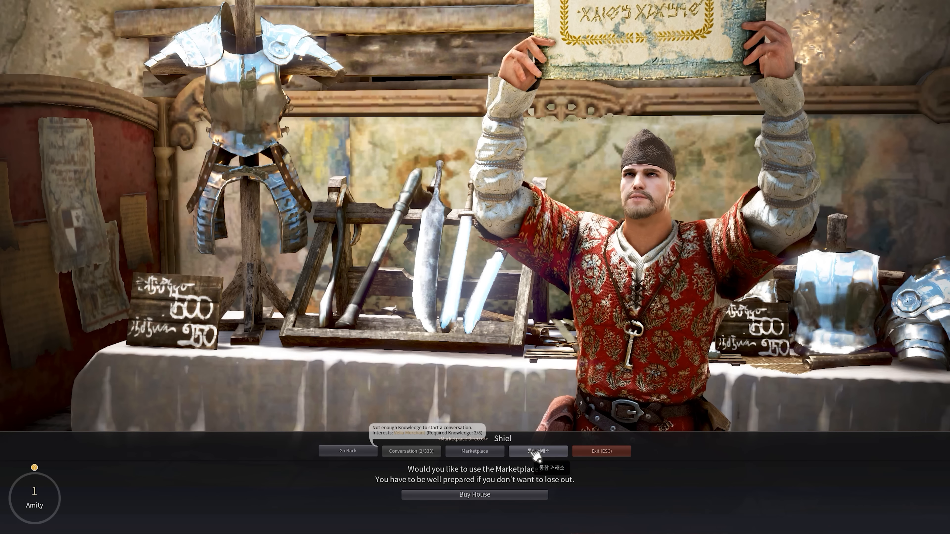
# Enter the integrated Marketplace from Shiel's dialogue, showing 549,956,091 silver warehouse balance
pyautogui.click(474, 451)
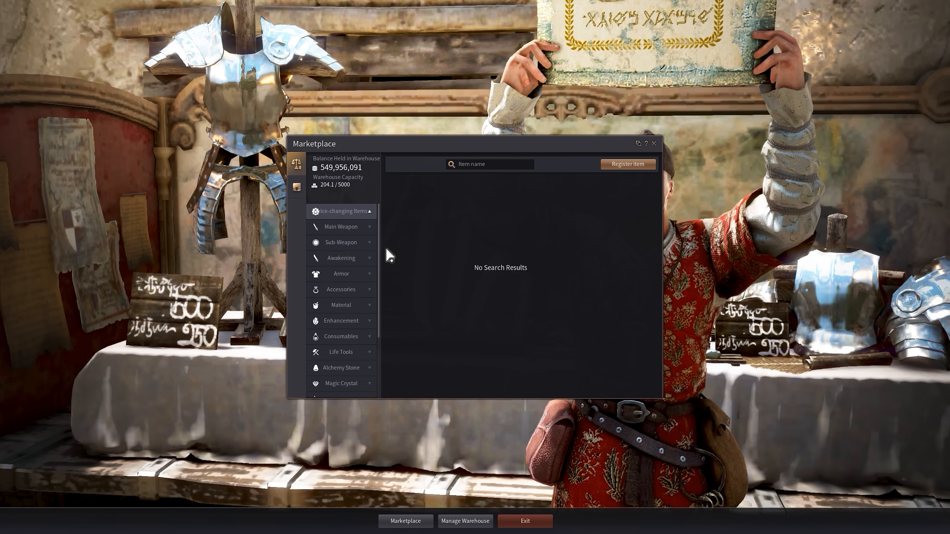
pyautogui.moveTo(442, 223)
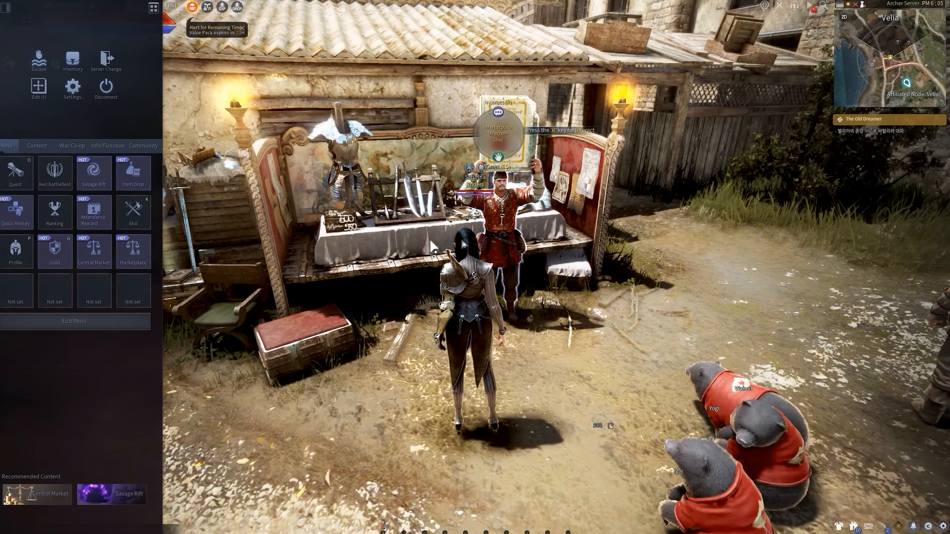
pyautogui.click(132, 251)
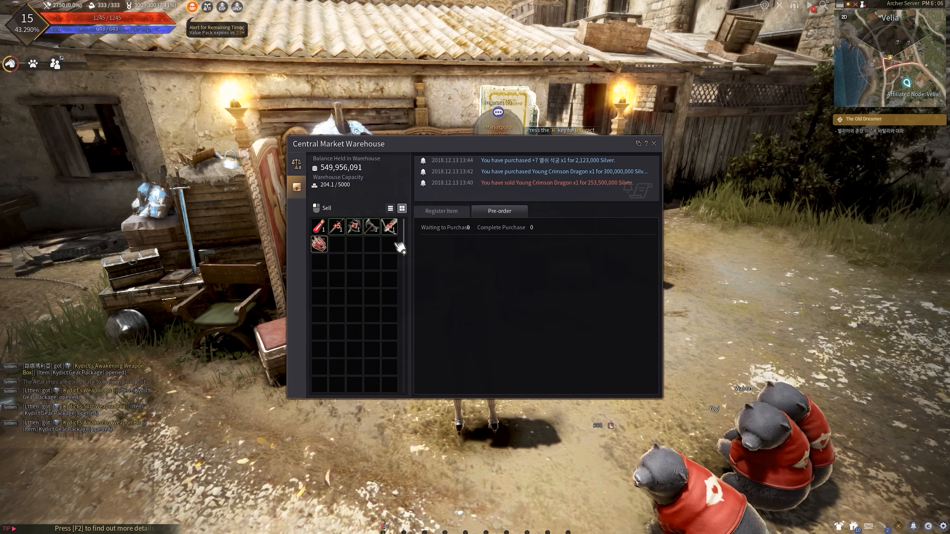
pyautogui.moveTo(390, 226)
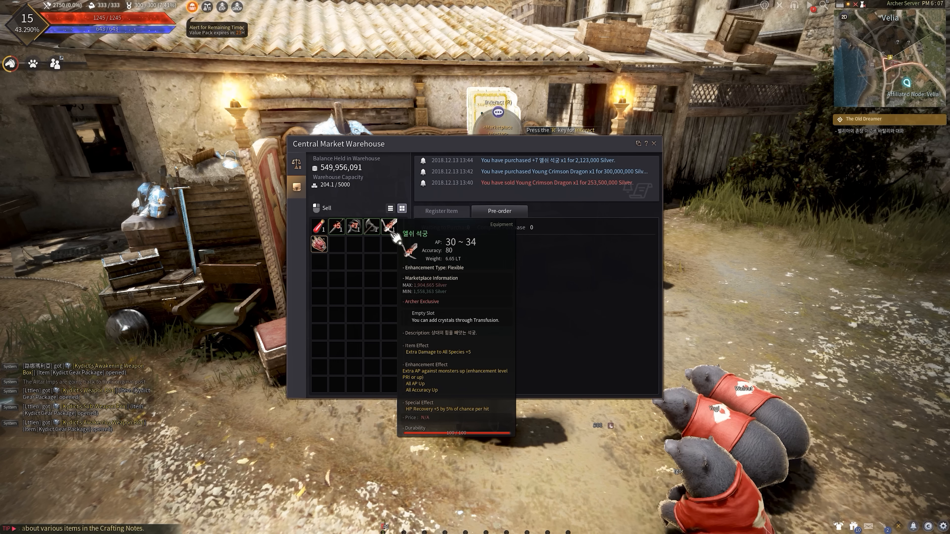
# Switch the remotely opened Central Market Warehouse to its empty pre-order page after checking the +7 crossbow
pyautogui.click(499, 211)
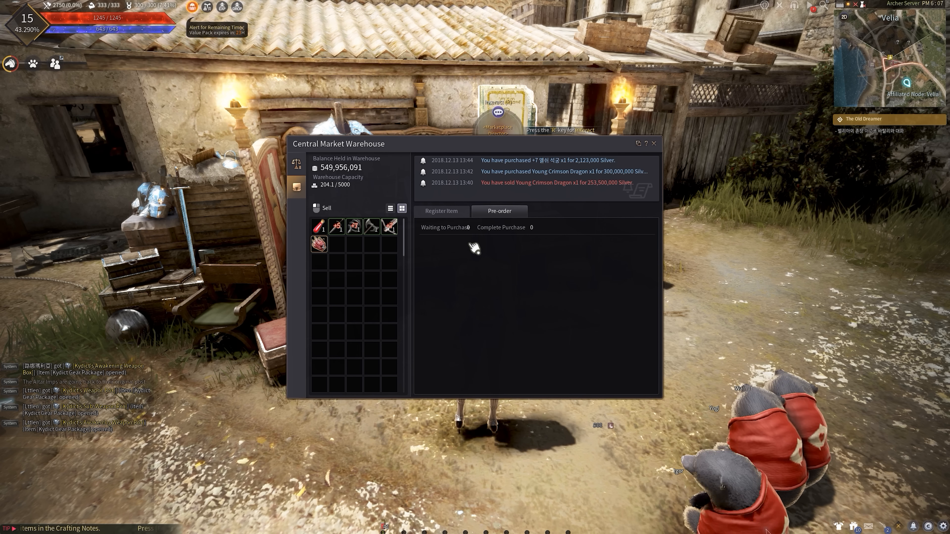